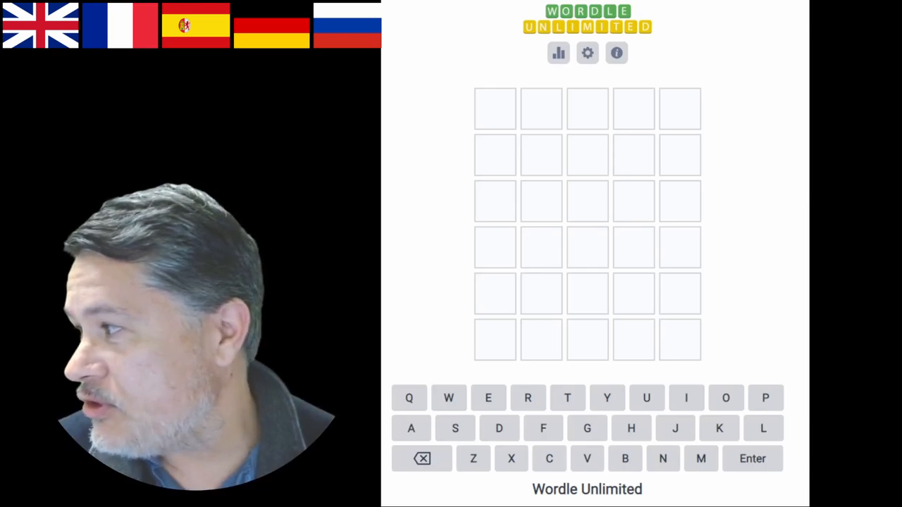
{"action": "mouse_move", "coordinate": [510, 159]}
{"action": "type", "text": "SLATE"}
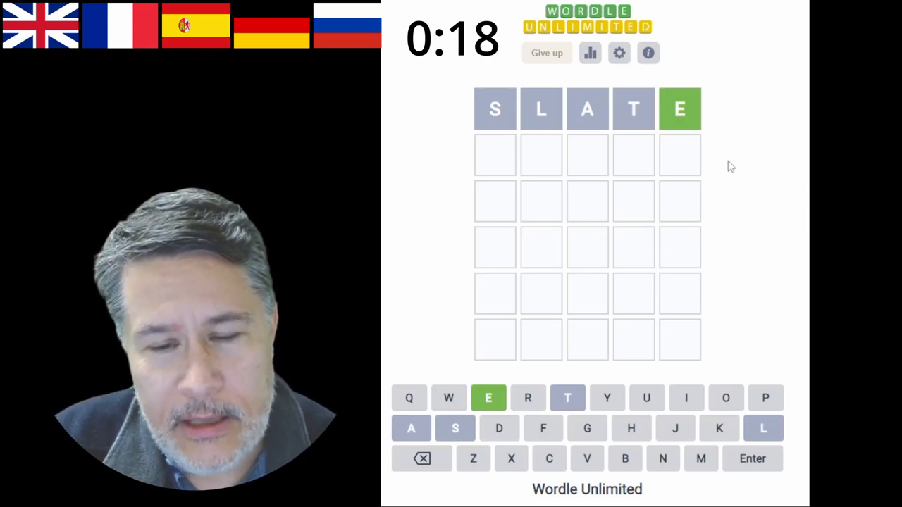
Step: Submit CRONE as the second English guess
{"action": "type", "text": "CRON"}
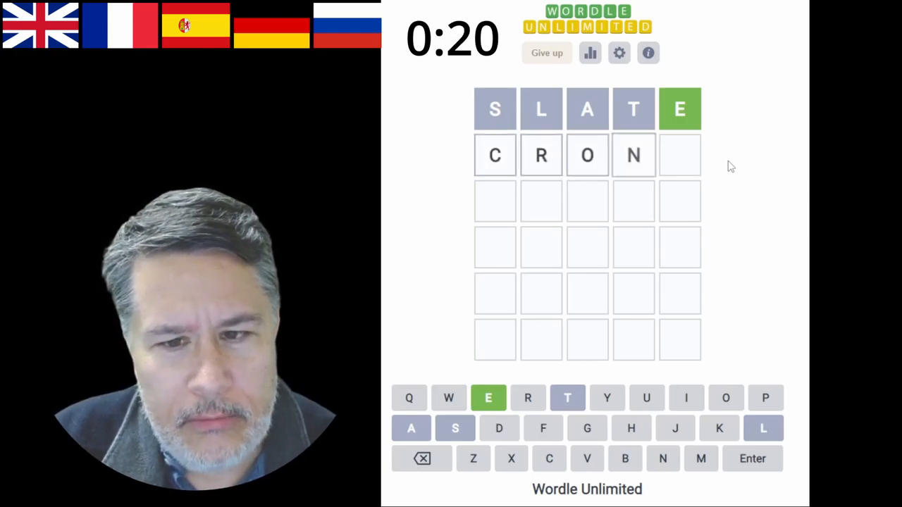
{"action": "type", "text": "E"}
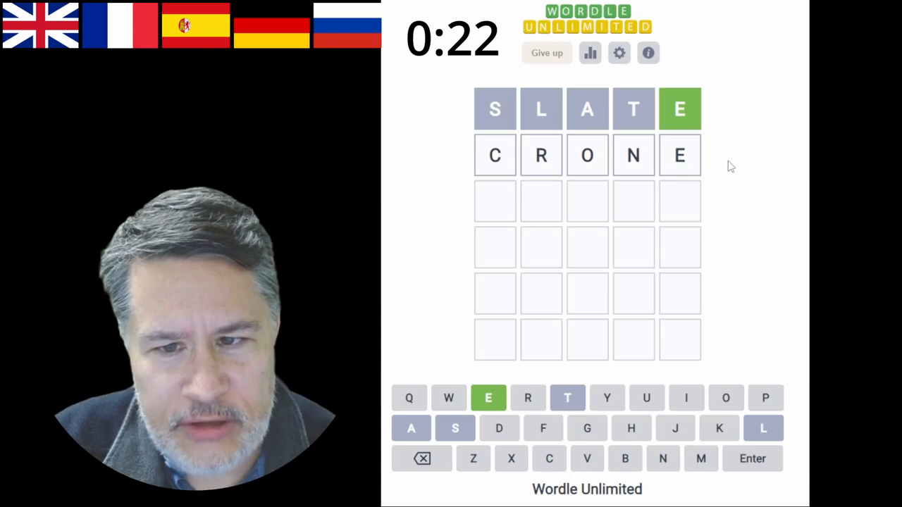
{"action": "key", "text": "Enter"}
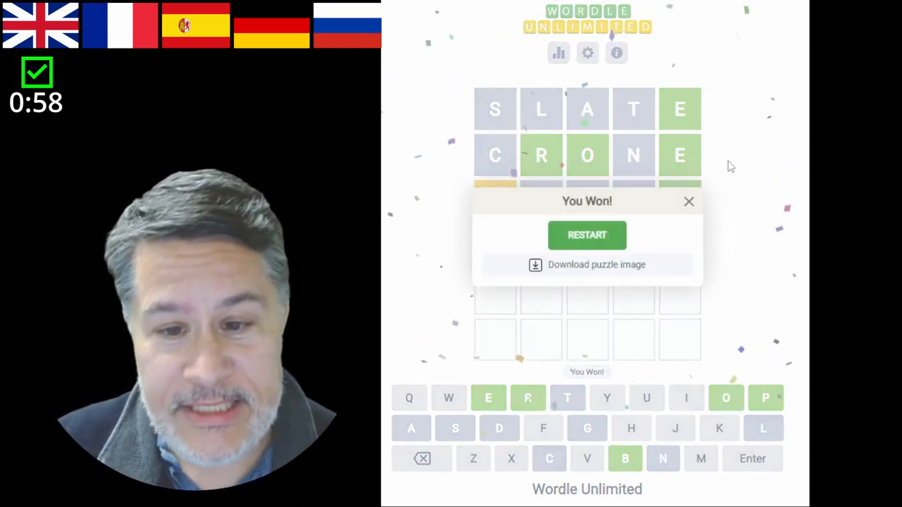
{"action": "mouse_move", "coordinate": [707, 177]}
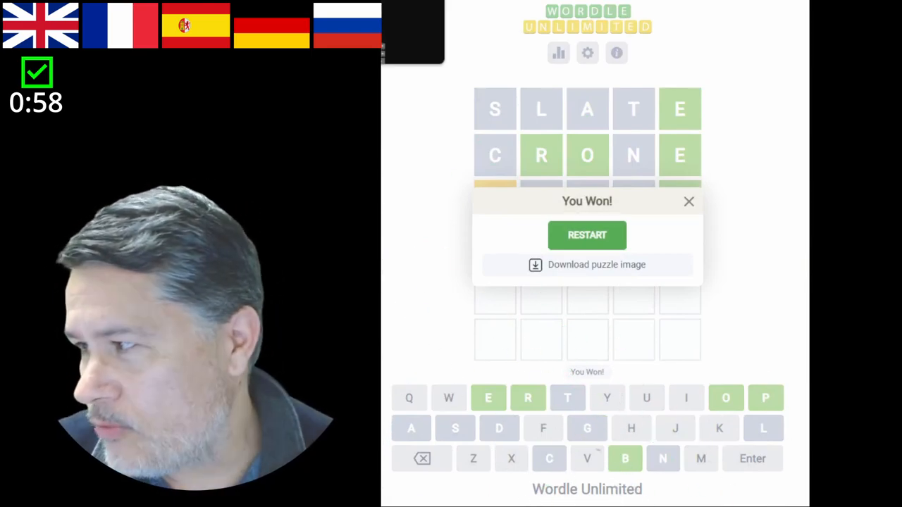
{"action": "left_click", "coordinate": [586, 233]}
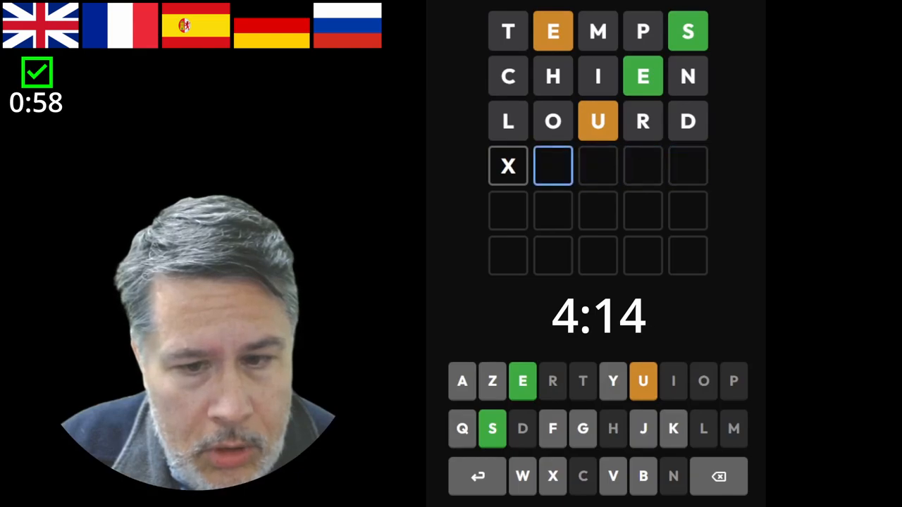
Step: Enter U toward the winning French guess USEES
{"action": "type", "text": "U"}
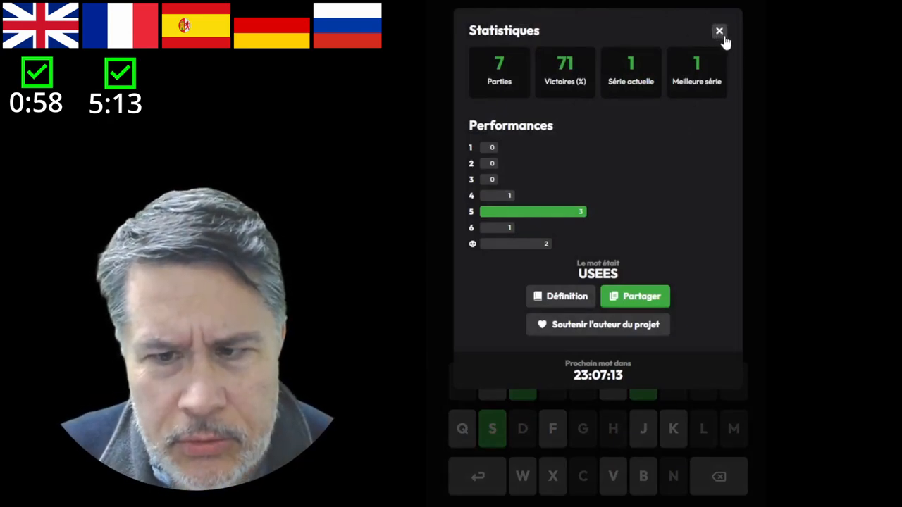
Step: Close the Le Mot stats and switch to La Palabra del Día
{"action": "left_click", "coordinate": [719, 31]}
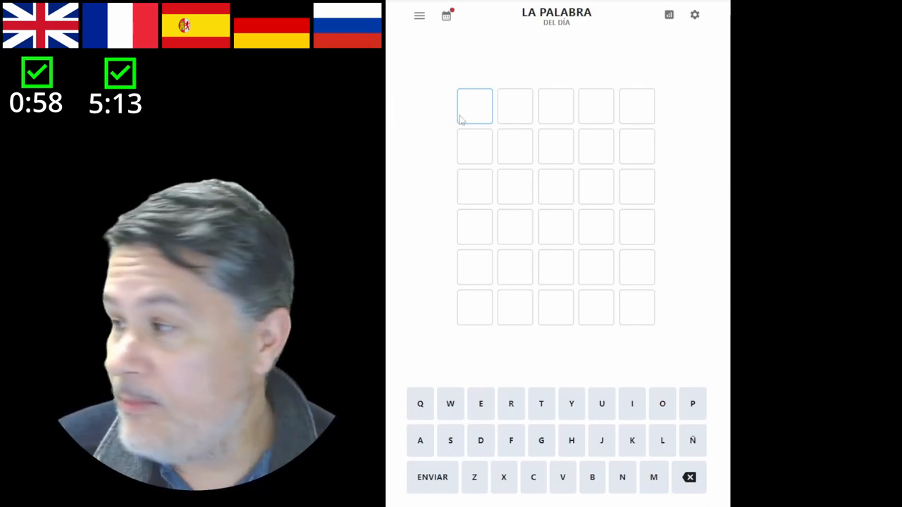
{"action": "mouse_move", "coordinate": [706, 145]}
{"action": "type", "text": "MOSCA"}
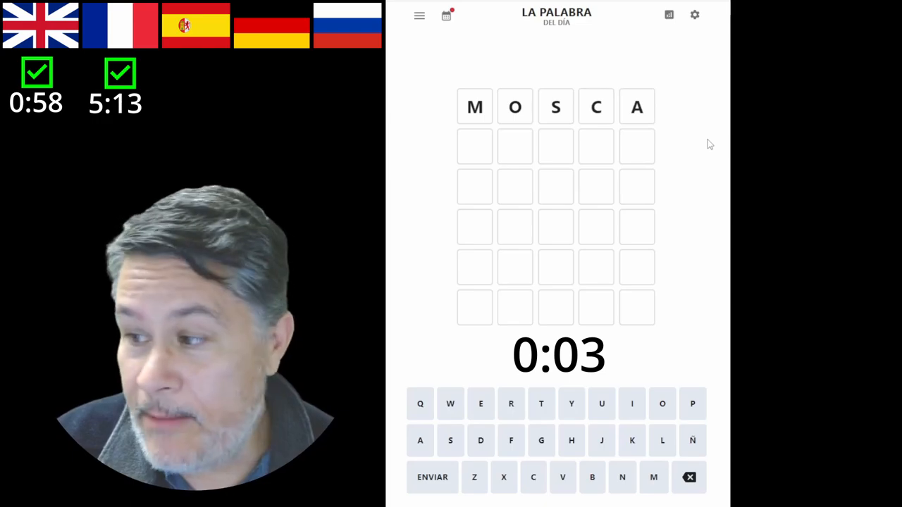
Step: Submit MOSCA as the first Spanish guess via ENVIAR
{"action": "left_click", "coordinate": [431, 476]}
{"action": "type", "text": "MENSA"}
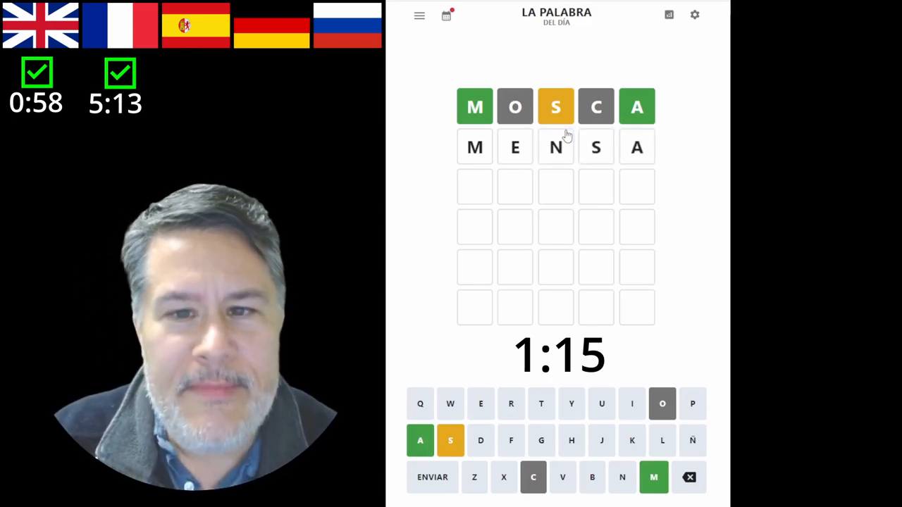
Step: Submit MENSA as the second guess and begin the final word with I
{"action": "left_click", "coordinate": [431, 476]}
{"action": "type", "text": "M"}
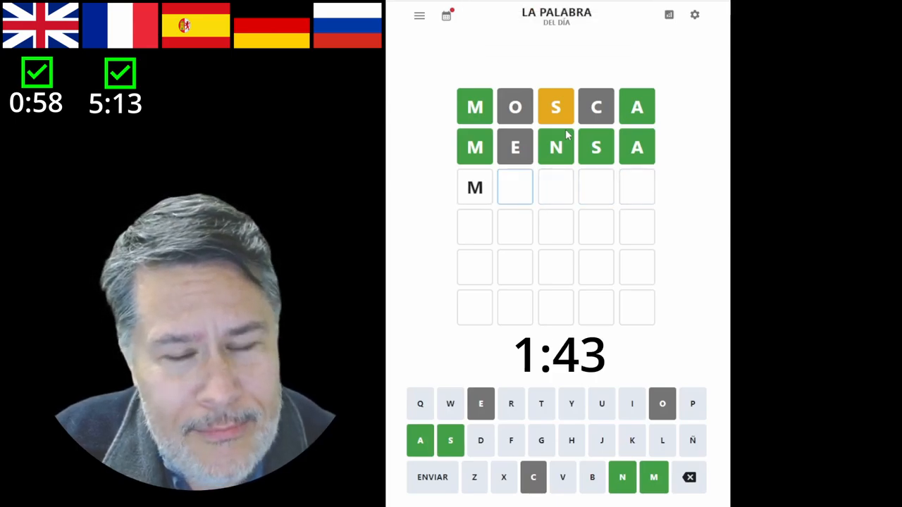
{"action": "type", "text": "I"}
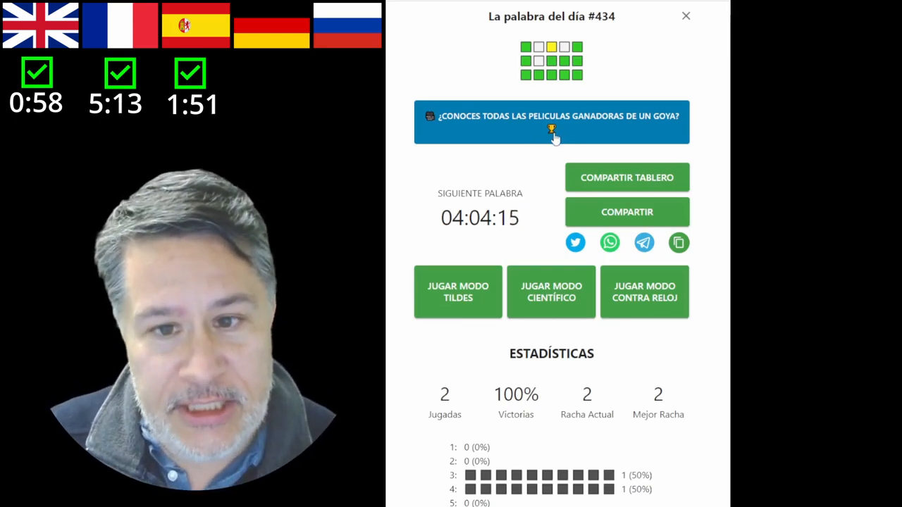
{"action": "mouse_move", "coordinate": [641, 79]}
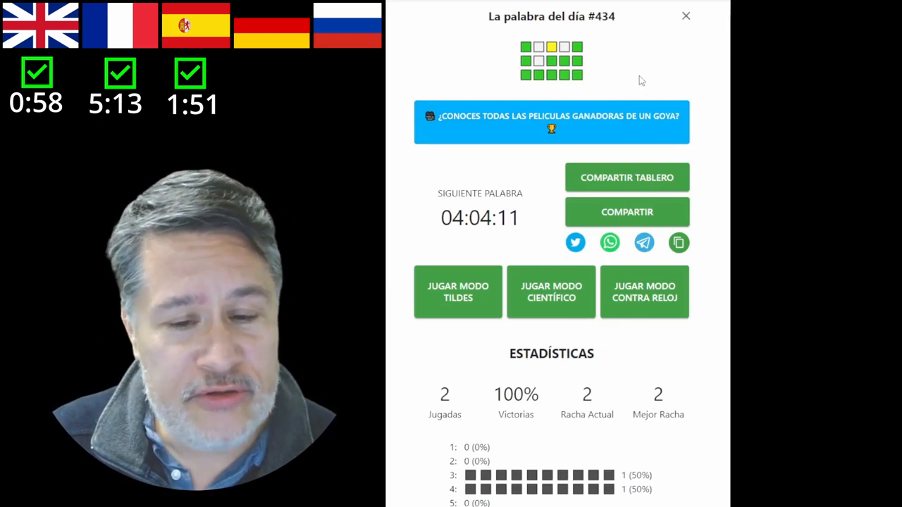
{"action": "mouse_move", "coordinate": [683, 73]}
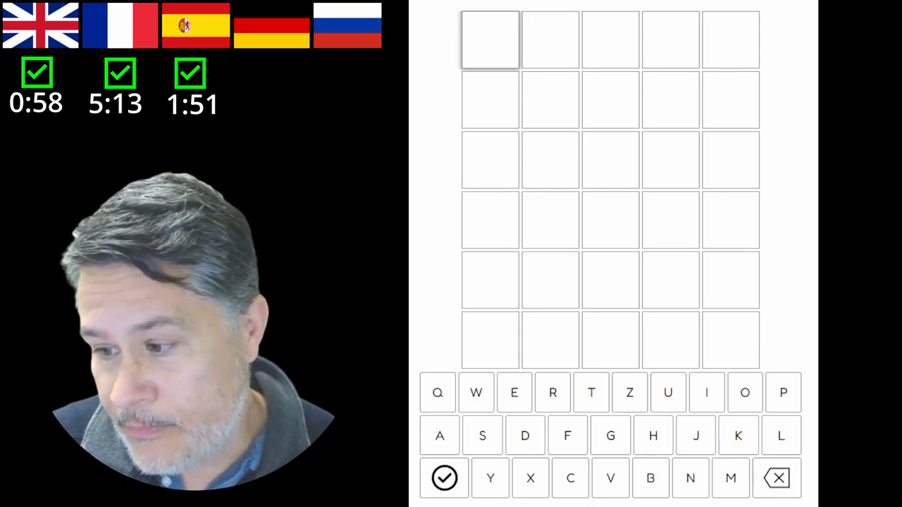
{"action": "mouse_move", "coordinate": [490, 43]}
{"action": "type", "text": "RECHT"}
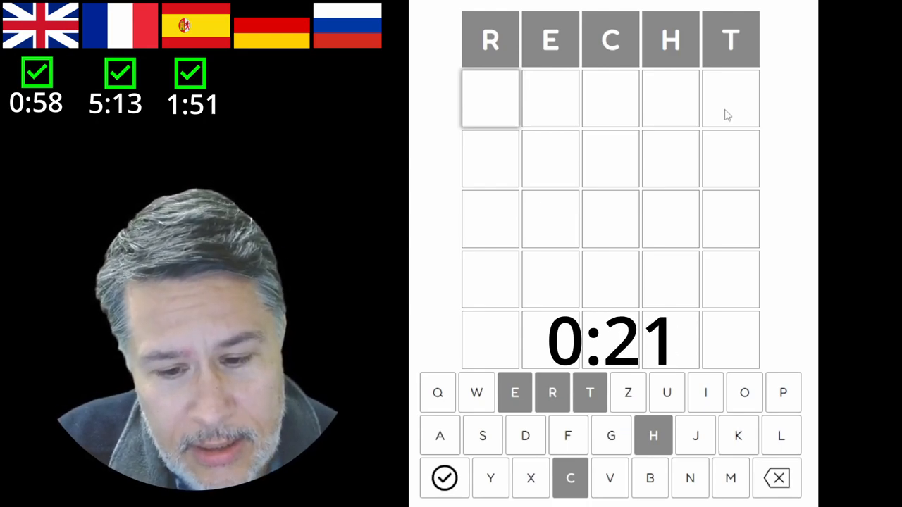
Step: Enter letters for the German second row, HUNDE then ME
{"action": "left_click", "coordinate": [476, 392]}
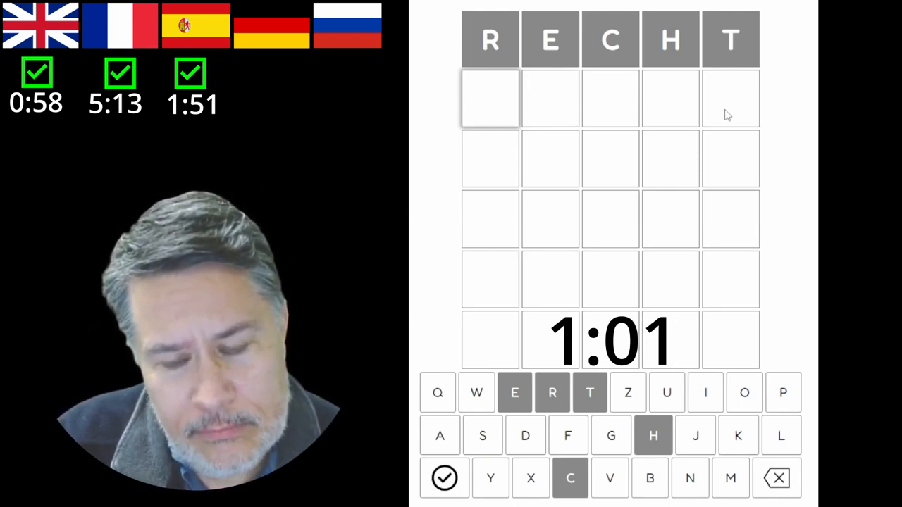
{"action": "type", "text": "HUNDE"}
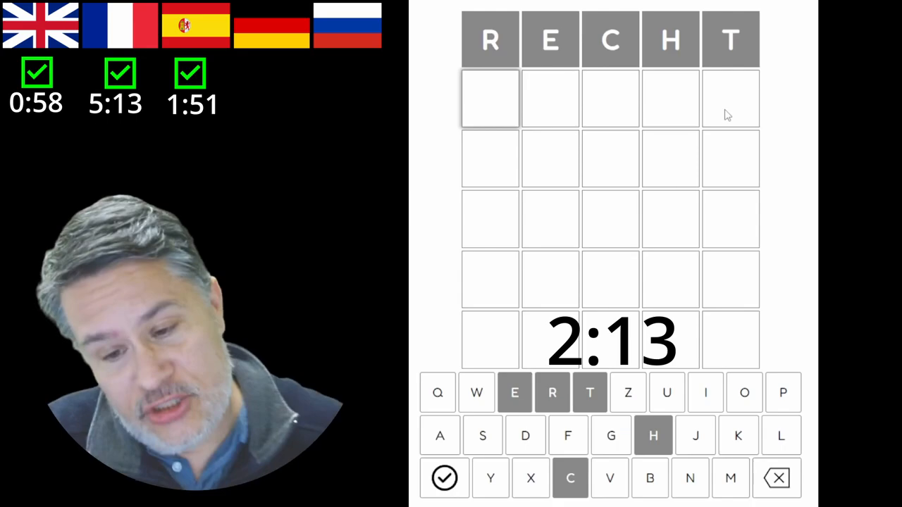
{"action": "type", "text": "MENSC"}
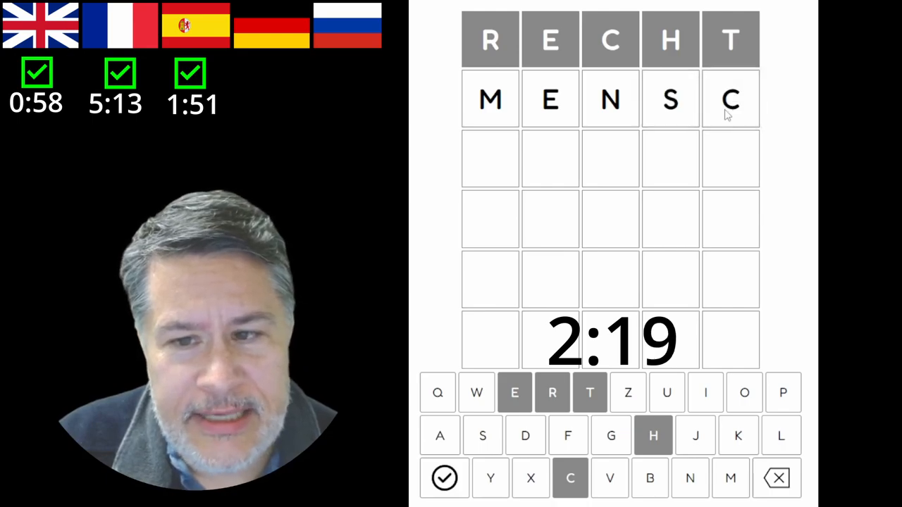
Step: Erase the unfinished guess and complete HUNDE as the second German guess
{"action": "left_click", "coordinate": [778, 477]}
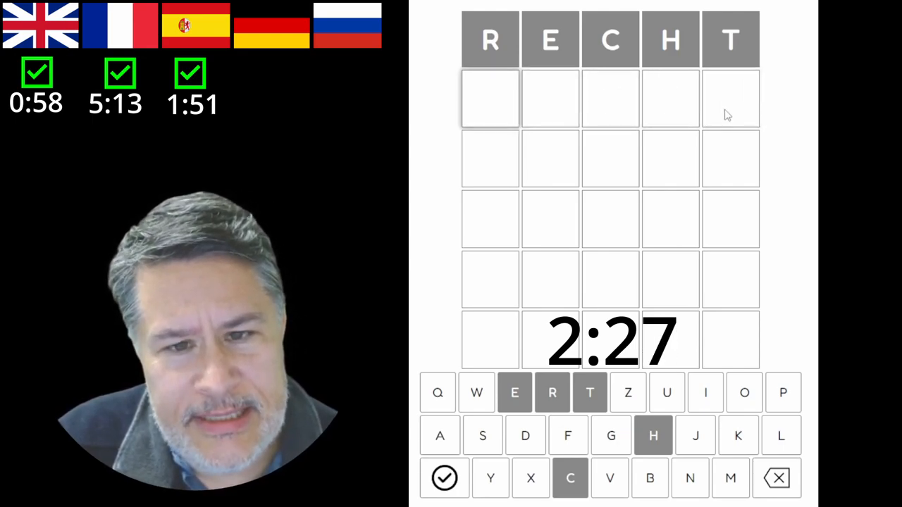
{"action": "left_click", "coordinate": [666, 392]}
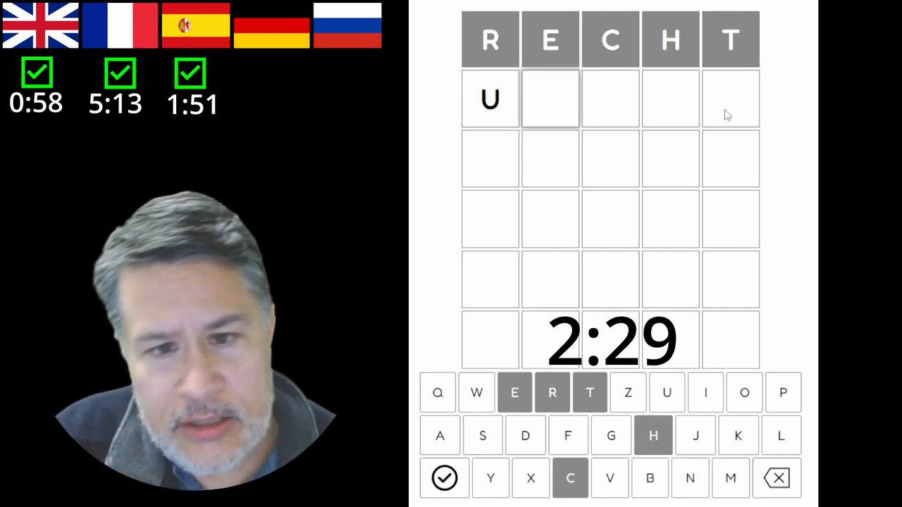
{"action": "left_click", "coordinate": [653, 434]}
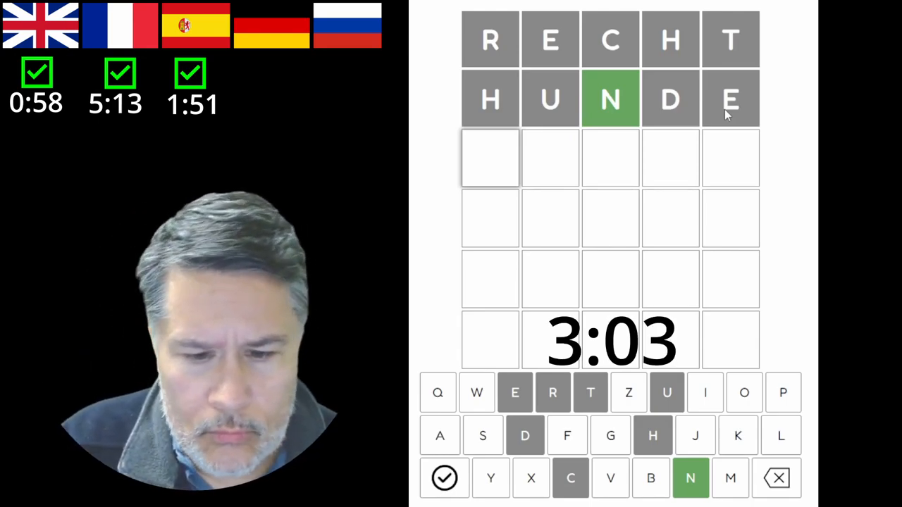
Step: Fill the third row, ending with PIANO unsubmitted
{"action": "type", "text": "SON"}
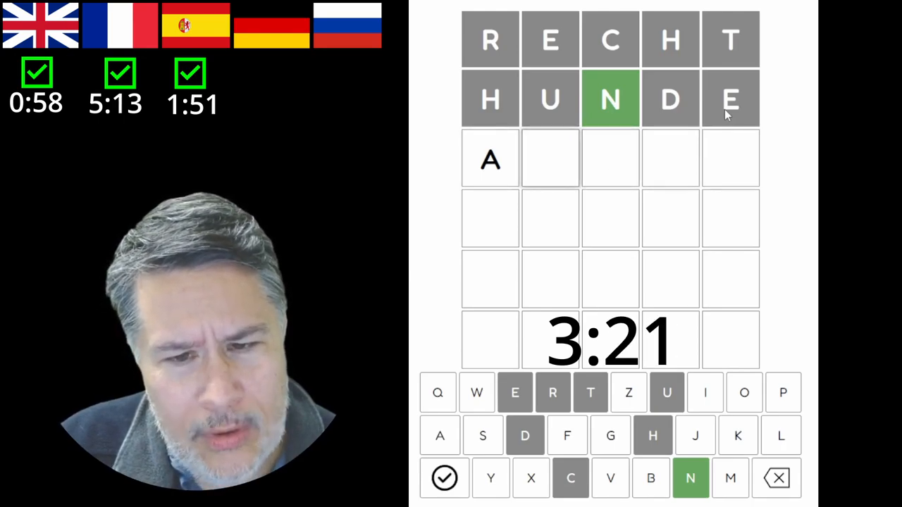
{"action": "type", "text": "IO"}
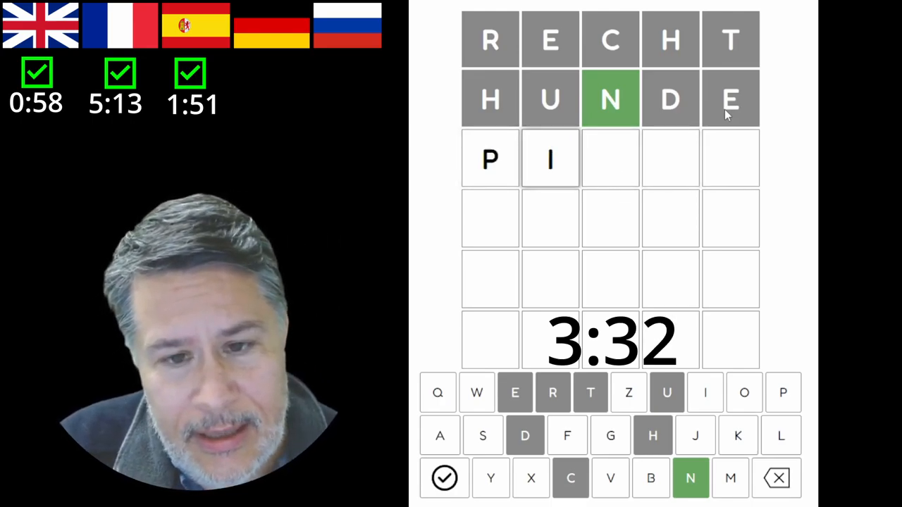
{"action": "type", "text": "ANO"}
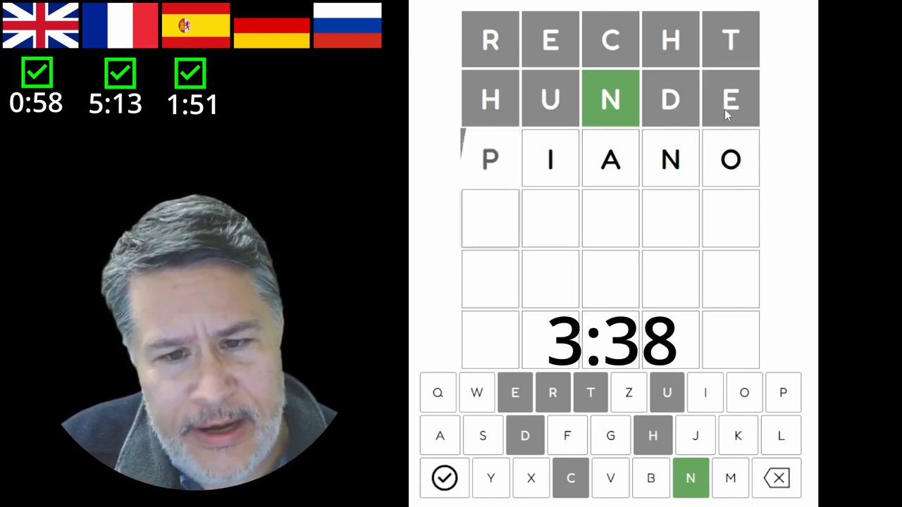
Step: Submit PIANO, then enter INNIG as the fourth German guess
{"action": "left_click", "coordinate": [444, 477]}
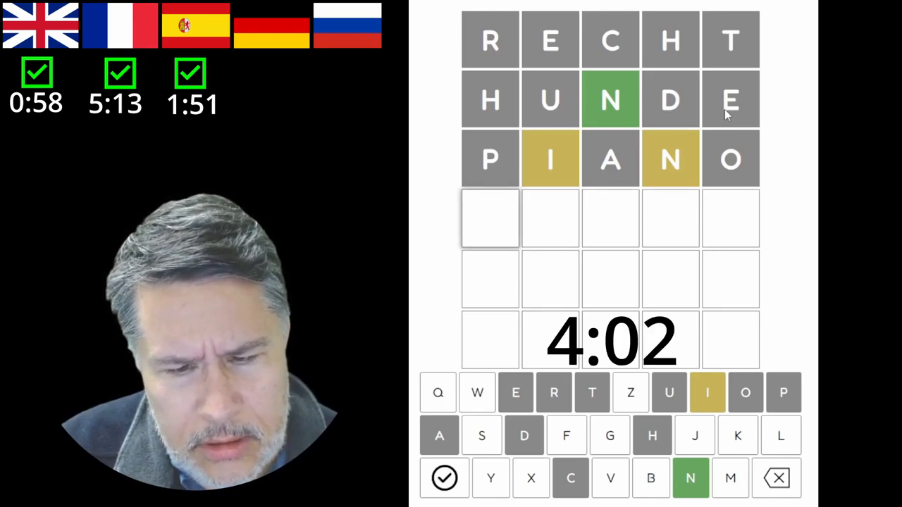
{"action": "left_click", "coordinate": [707, 392]}
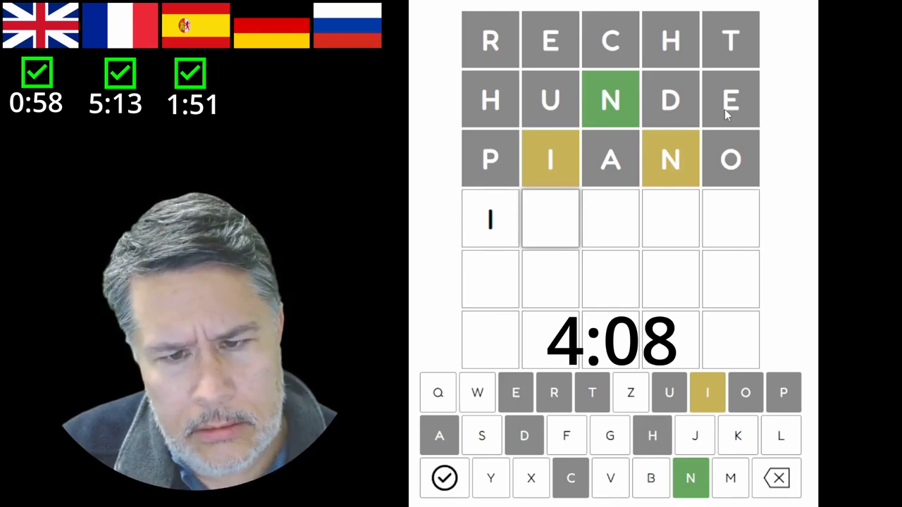
{"action": "left_click", "coordinate": [691, 478]}
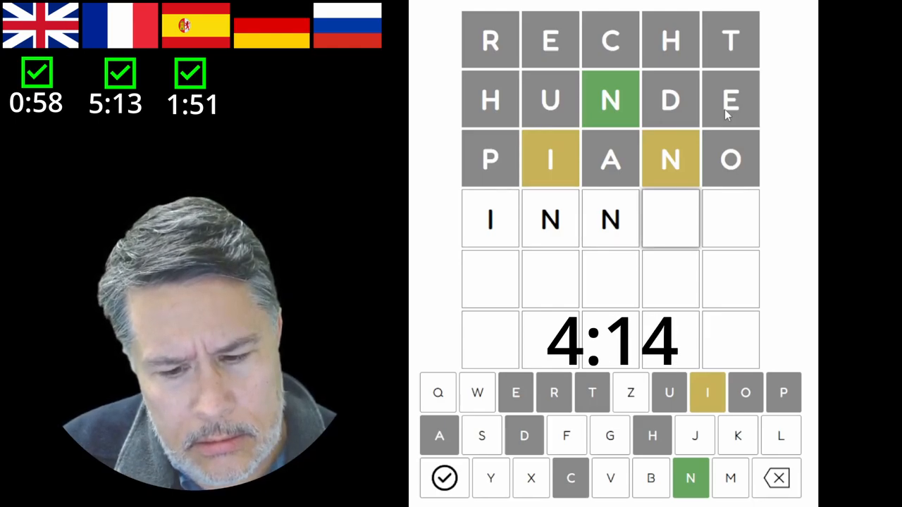
{"action": "left_click", "coordinate": [706, 392]}
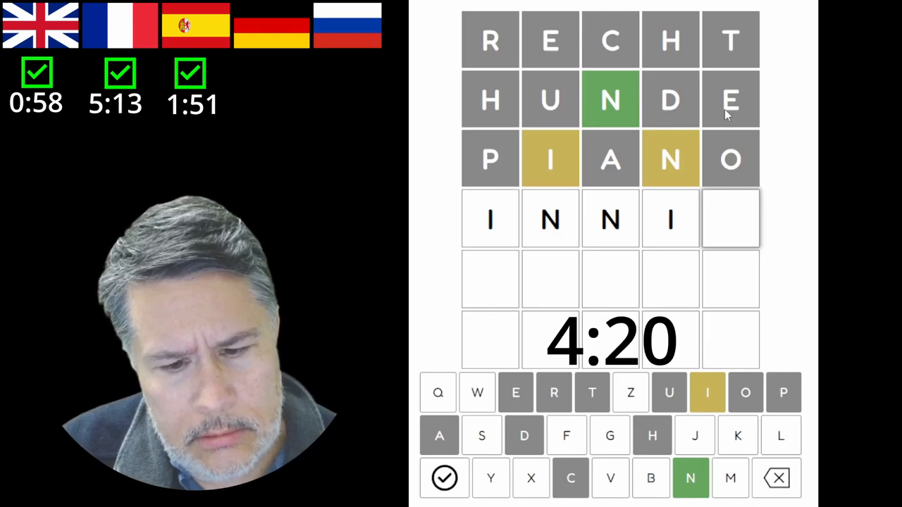
{"action": "type", "text": "G"}
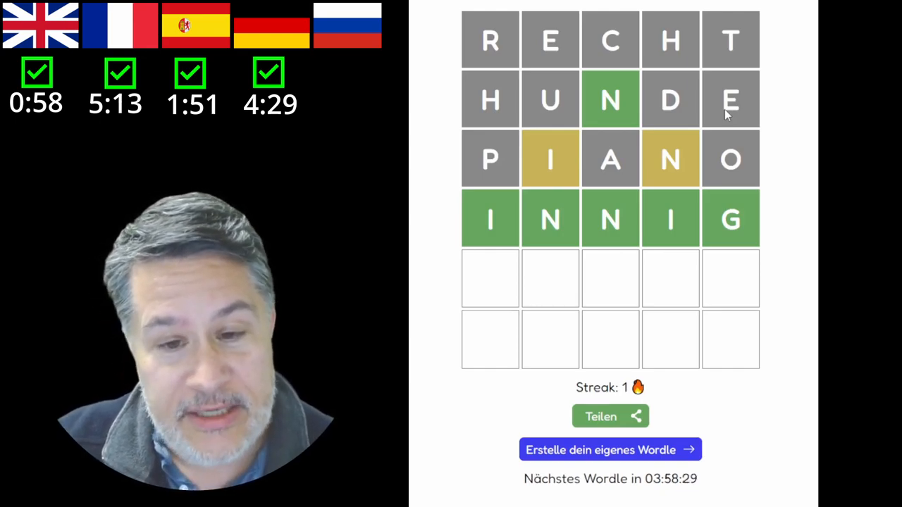
{"action": "mouse_move", "coordinate": [801, 220]}
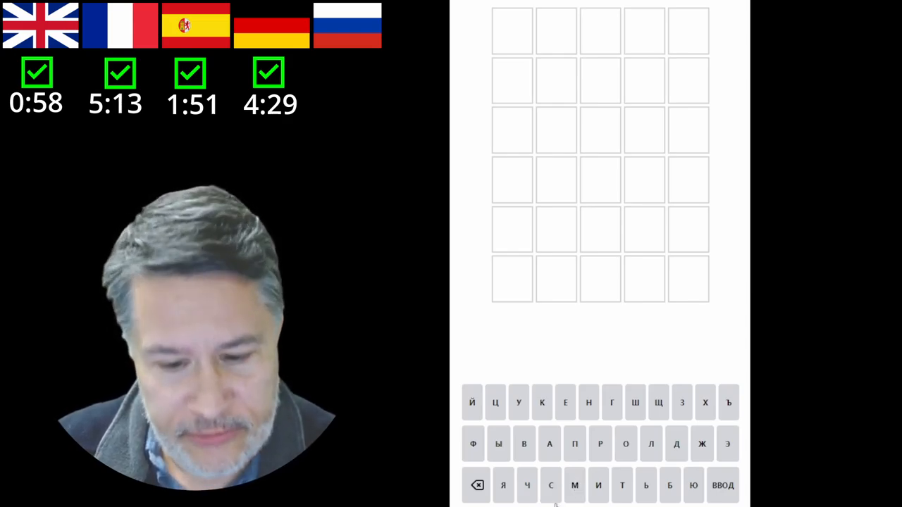
Step: Begin entering СПОРТ on the Cyrillic keyboard as the first Russian guess
{"action": "left_click", "coordinate": [549, 484]}
{"action": "type", "text": "СПОРТ"}
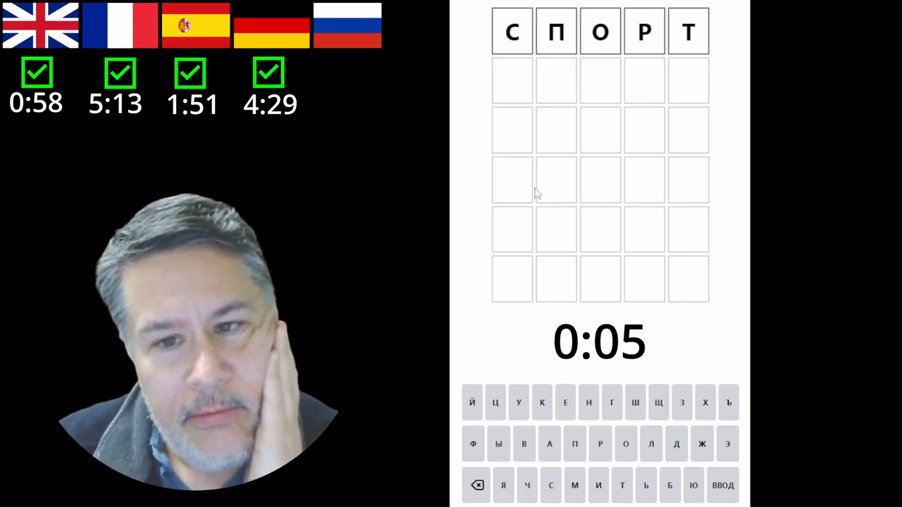
{"action": "mouse_move", "coordinate": [533, 60]}
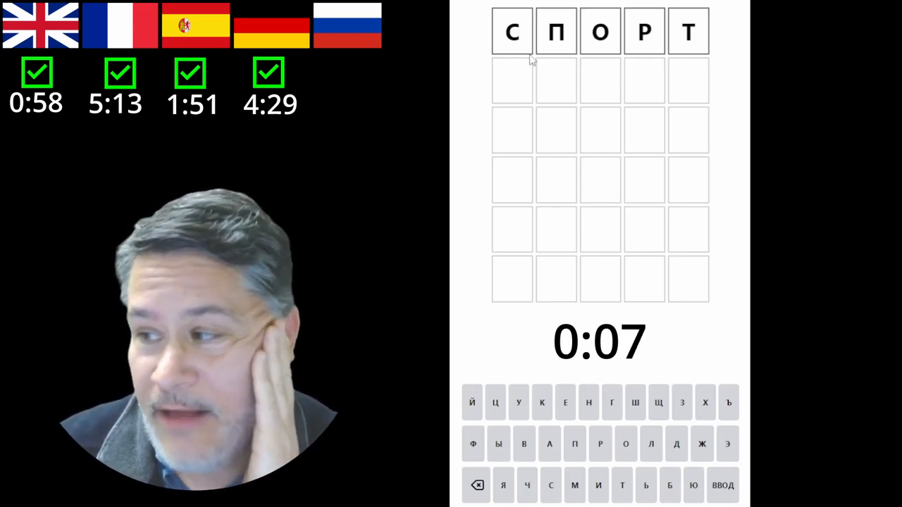
{"action": "mouse_move", "coordinate": [542, 85]}
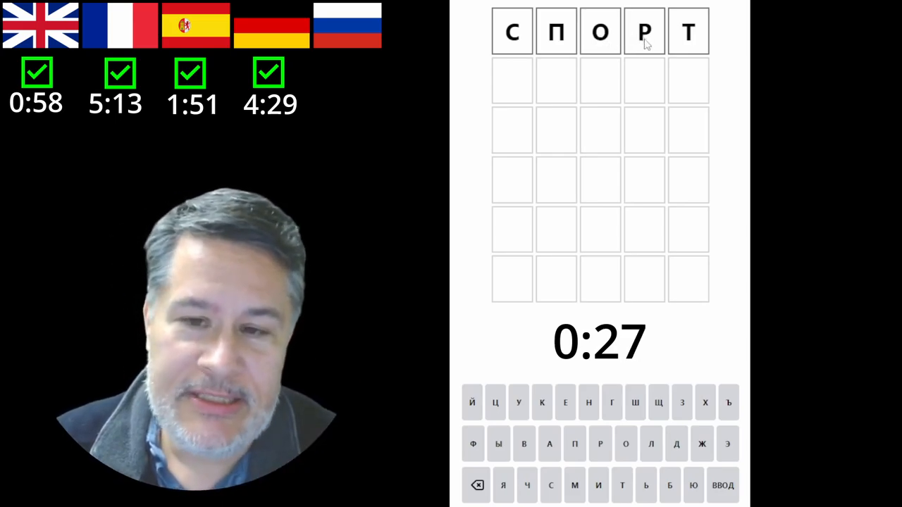
{"action": "mouse_move", "coordinate": [705, 50]}
{"action": "type", "text": "Т"}
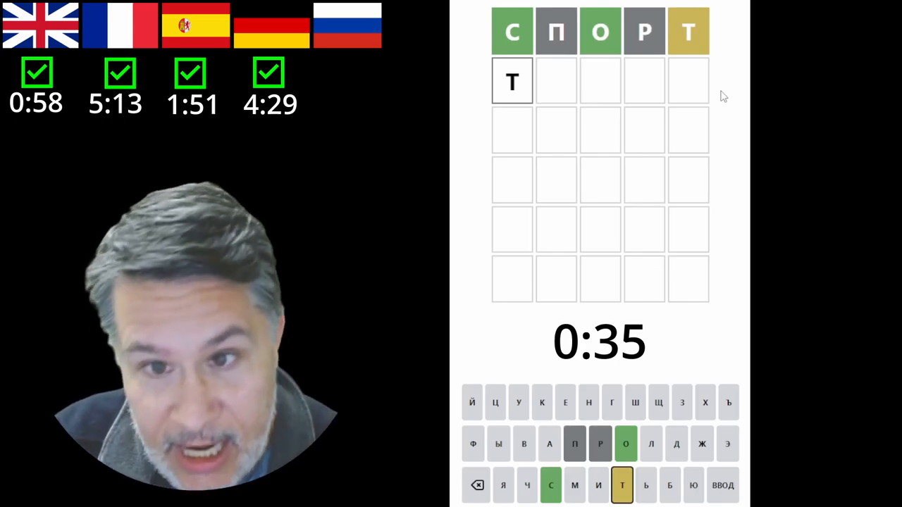
Step: Correct the second guess and add О and Л toward СТОЛА
{"action": "key", "text": "backspace"}
{"action": "type", "text": "С"}
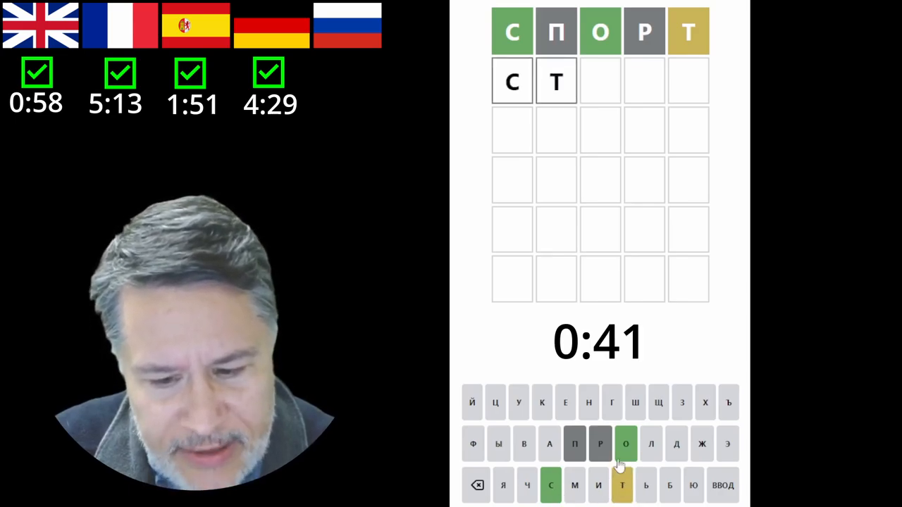
{"action": "left_click", "coordinate": [626, 443]}
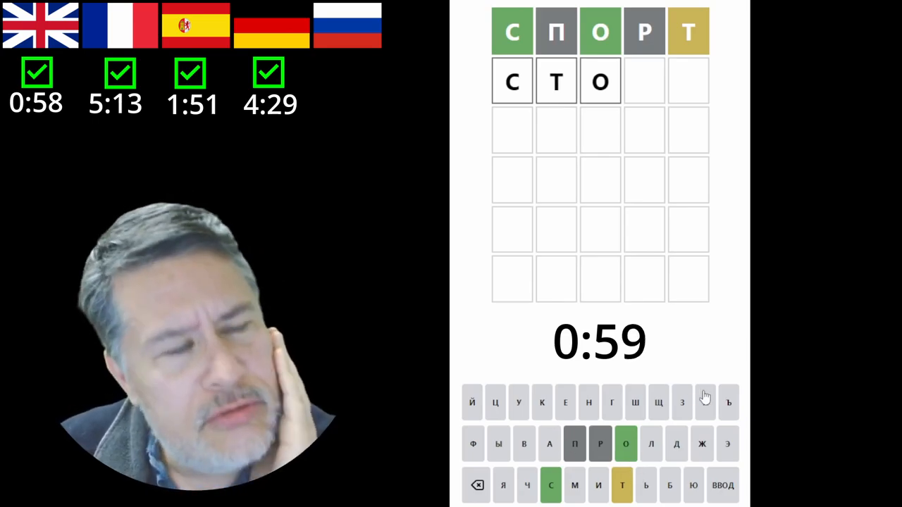
{"action": "left_click", "coordinate": [651, 442]}
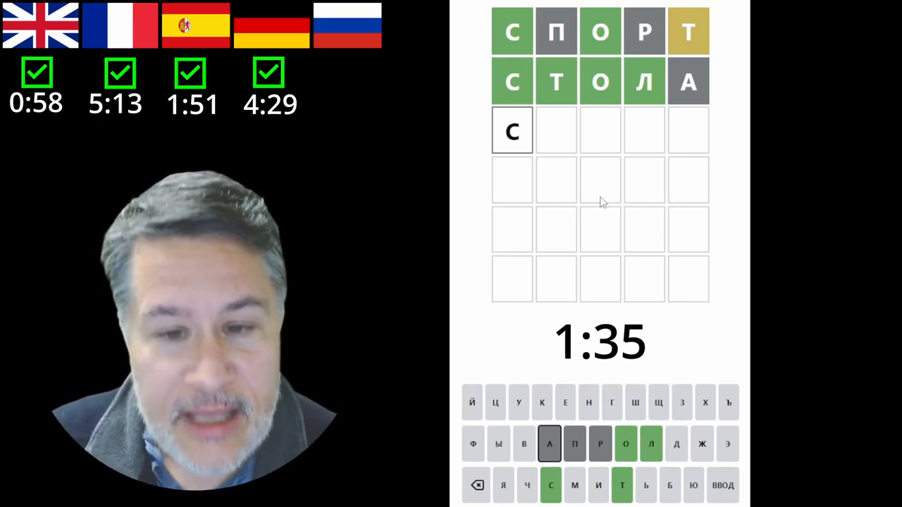
{"action": "mouse_move", "coordinate": [592, 168]}
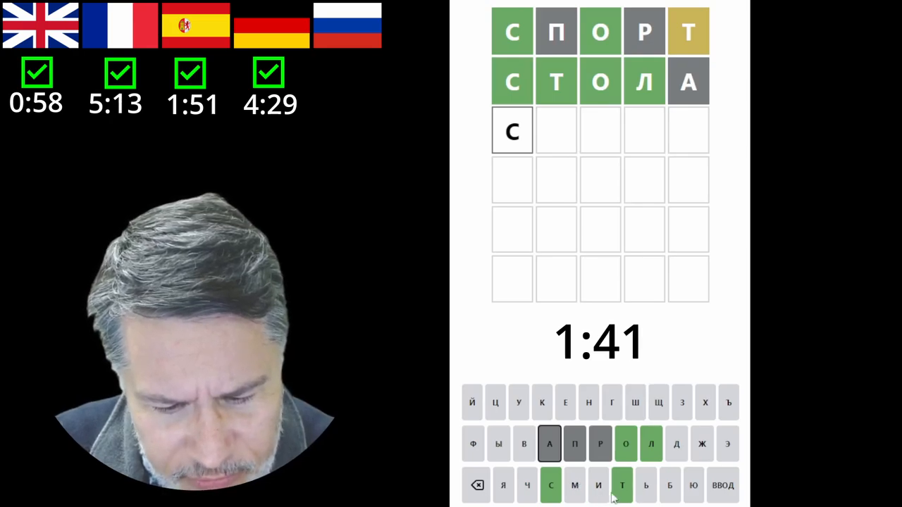
Step: Enter Т, О, Л so the third guess reads СТОЛ
{"action": "left_click", "coordinate": [621, 485]}
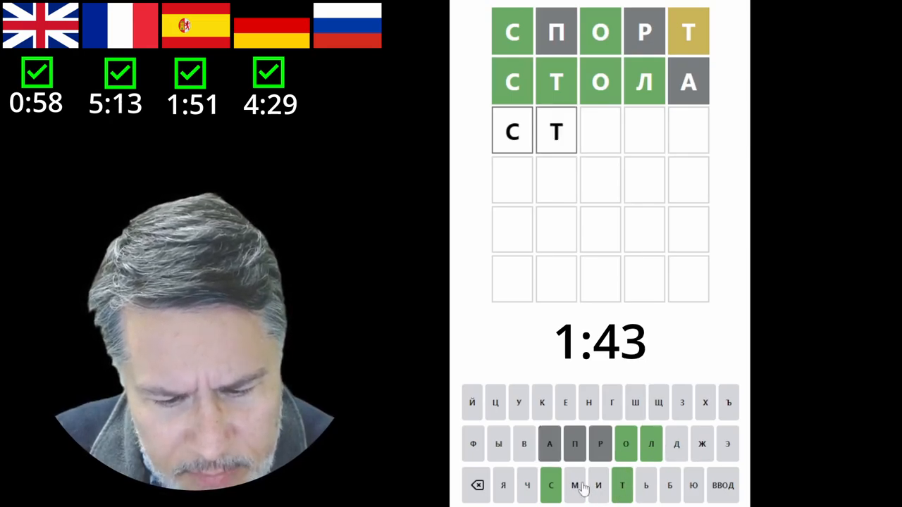
{"action": "left_click", "coordinate": [626, 444]}
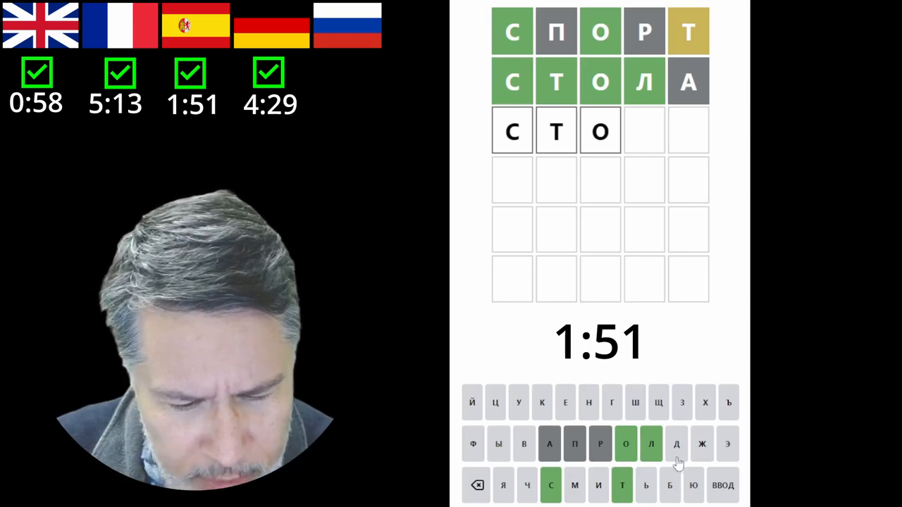
{"action": "left_click", "coordinate": [651, 444]}
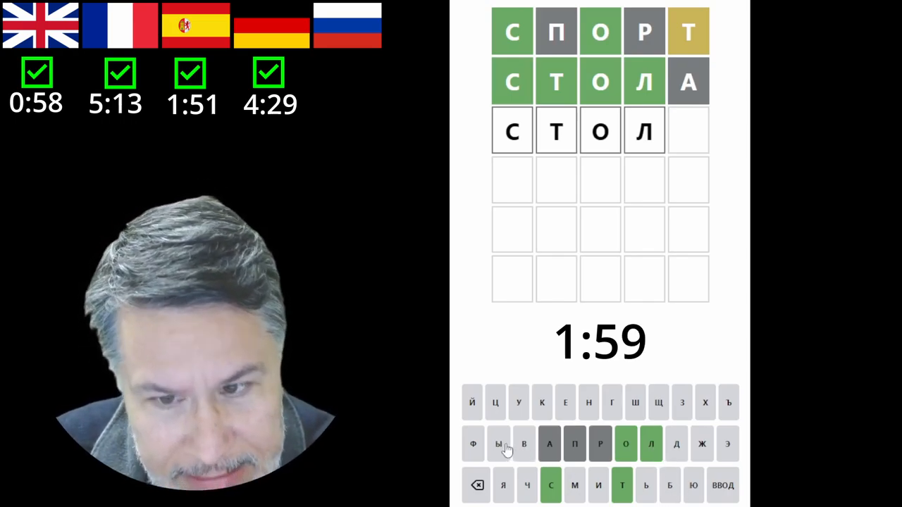
Step: Try Ы as the fifth letter, then erase it, leaving СТОЛ with the last cell blank
{"action": "left_click", "coordinate": [499, 442]}
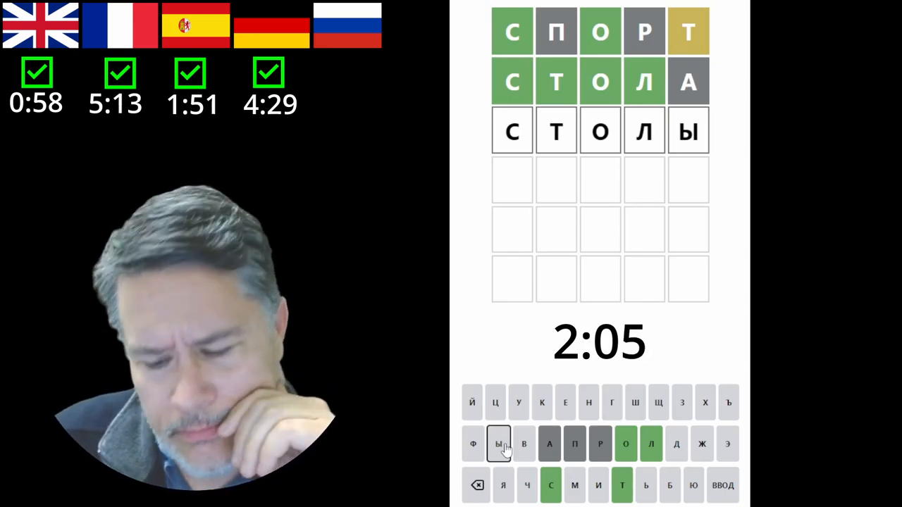
{"action": "left_click", "coordinate": [477, 484]}
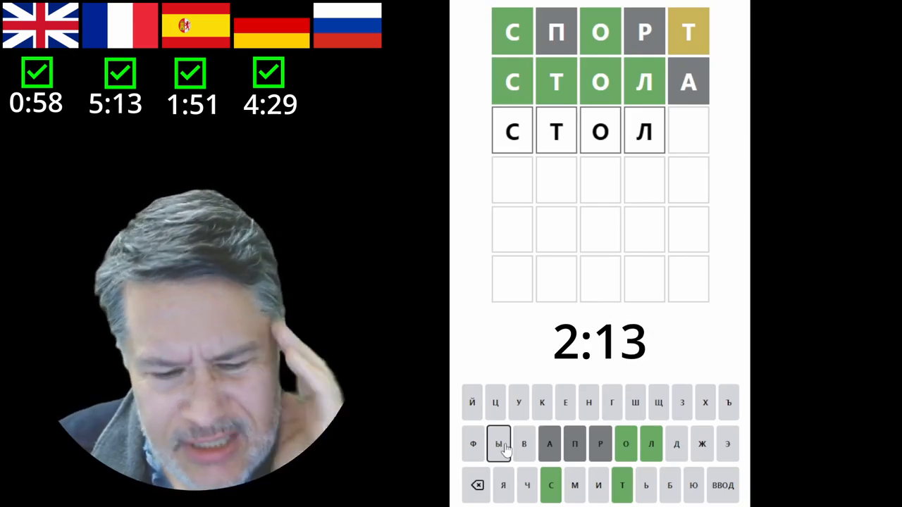
{"action": "mouse_move", "coordinate": [567, 454]}
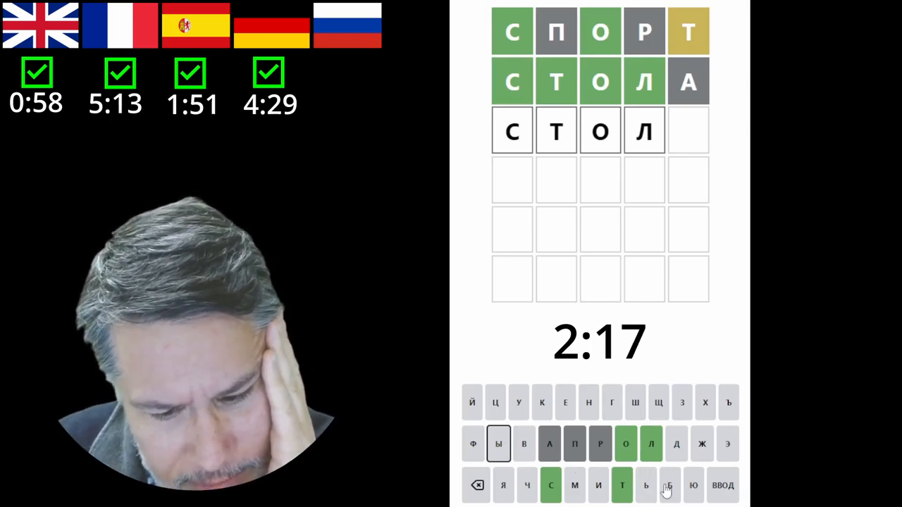
{"action": "left_click", "coordinate": [597, 485]}
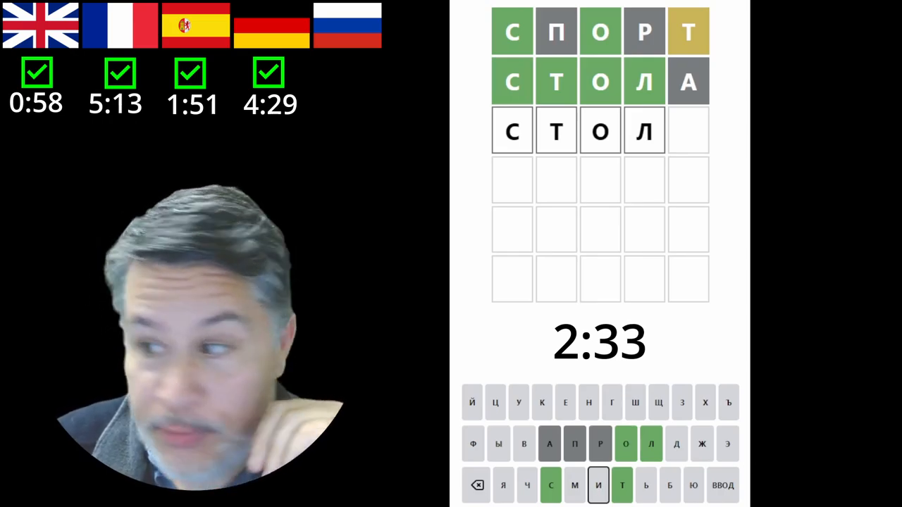
{"action": "mouse_move", "coordinate": [530, 420]}
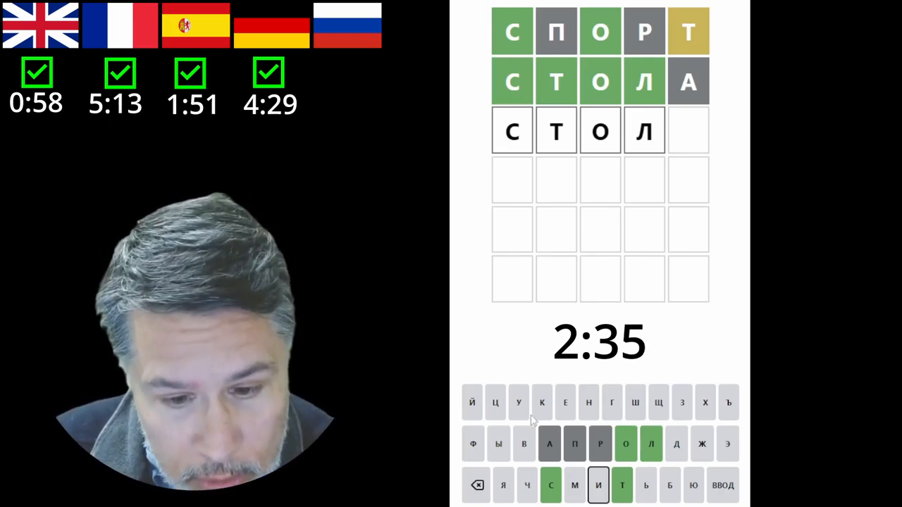
{"action": "left_click", "coordinate": [519, 403]}
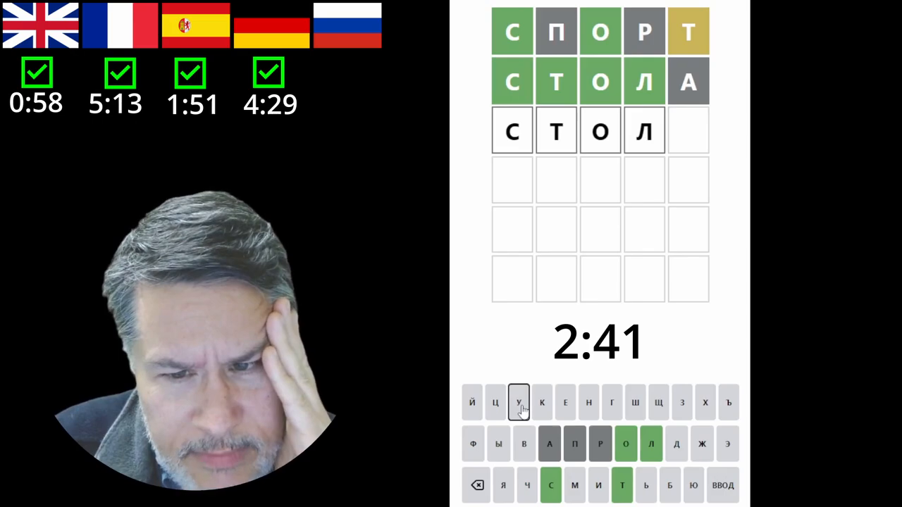
{"action": "mouse_move", "coordinate": [655, 500]}
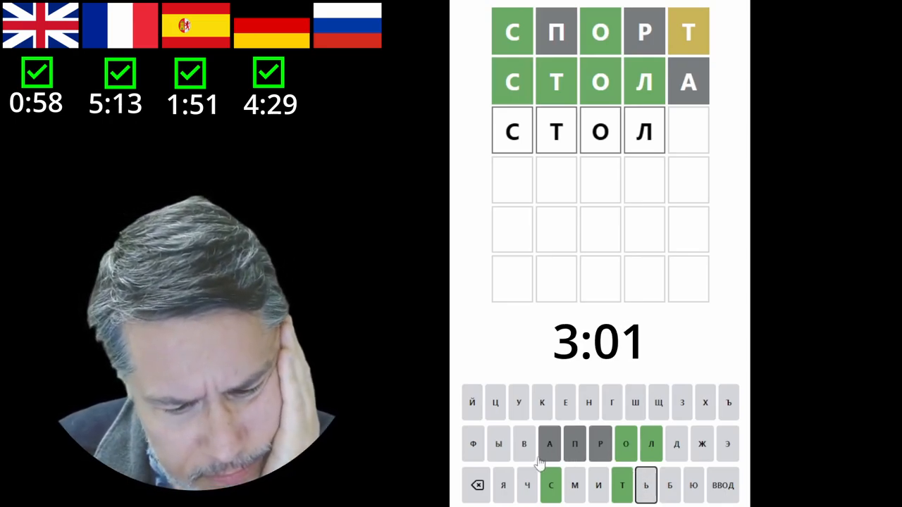
{"action": "mouse_move", "coordinate": [500, 453]}
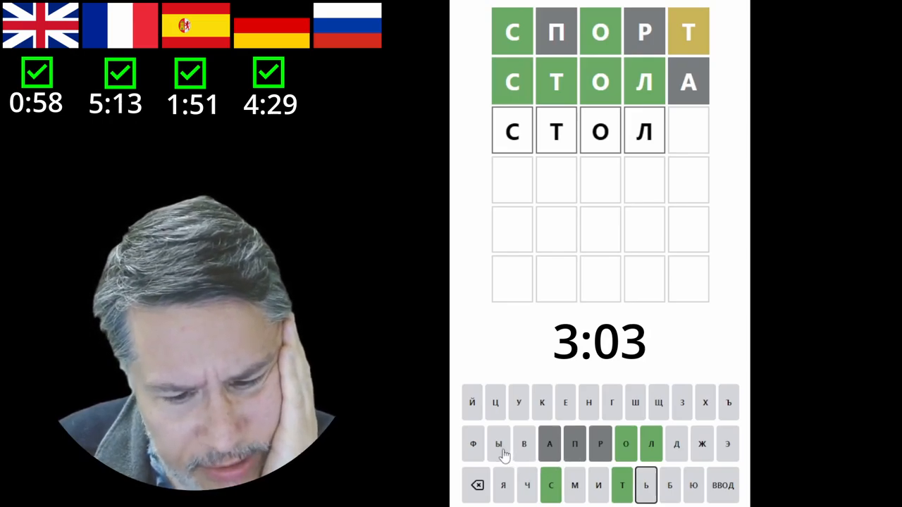
{"action": "left_click", "coordinate": [565, 403]}
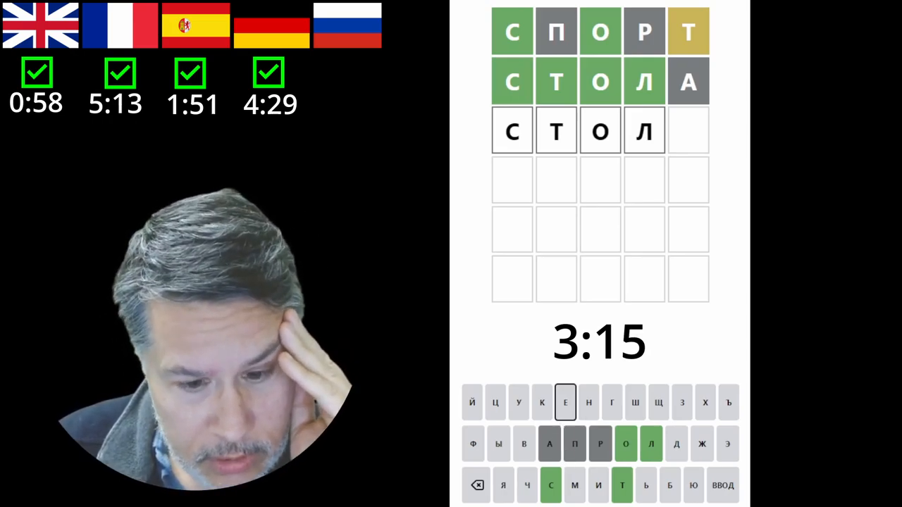
{"action": "mouse_move", "coordinate": [523, 414]}
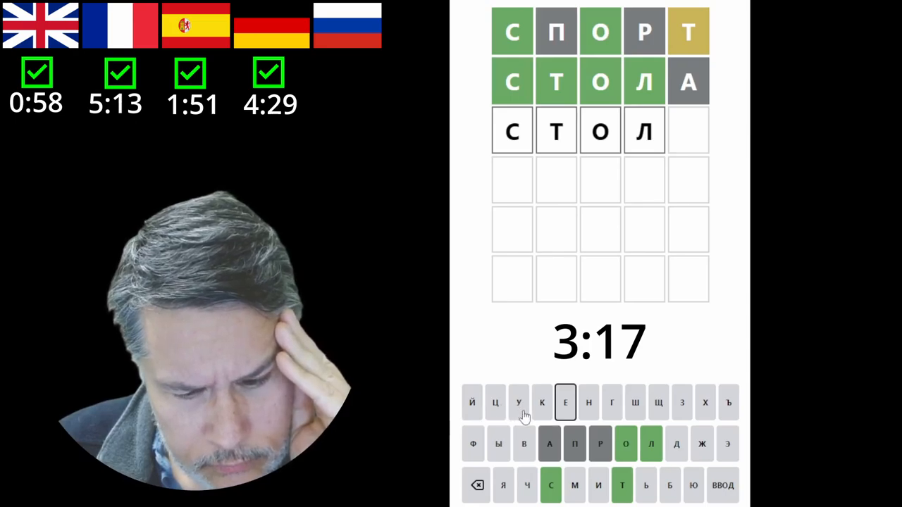
{"action": "mouse_move", "coordinate": [611, 411]}
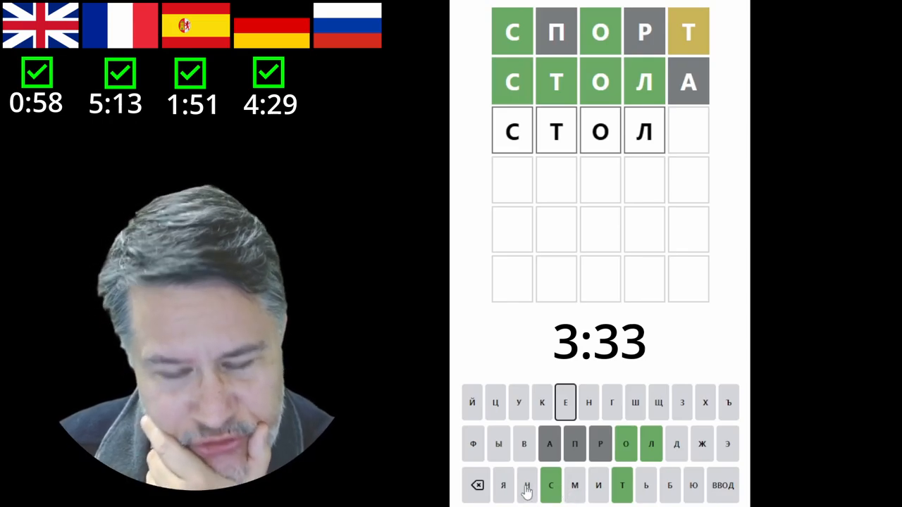
{"action": "left_click", "coordinate": [502, 485]}
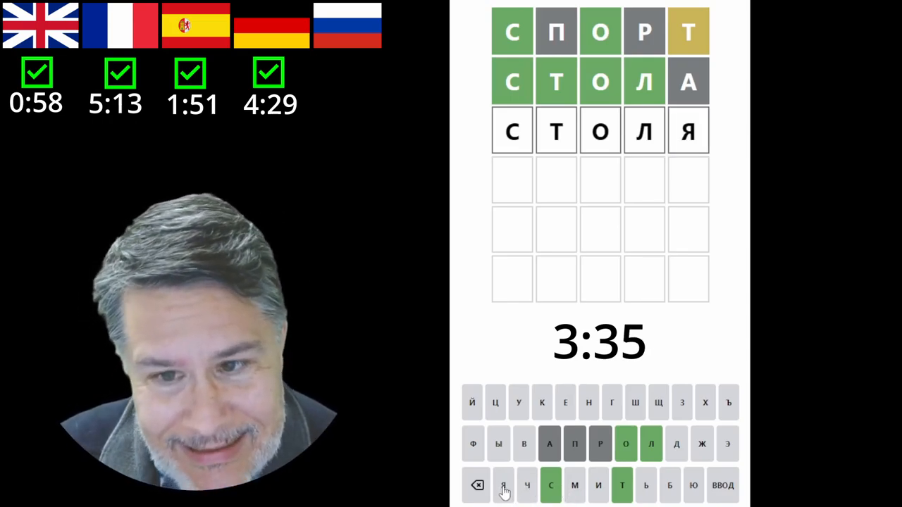
{"action": "left_click", "coordinate": [503, 484]}
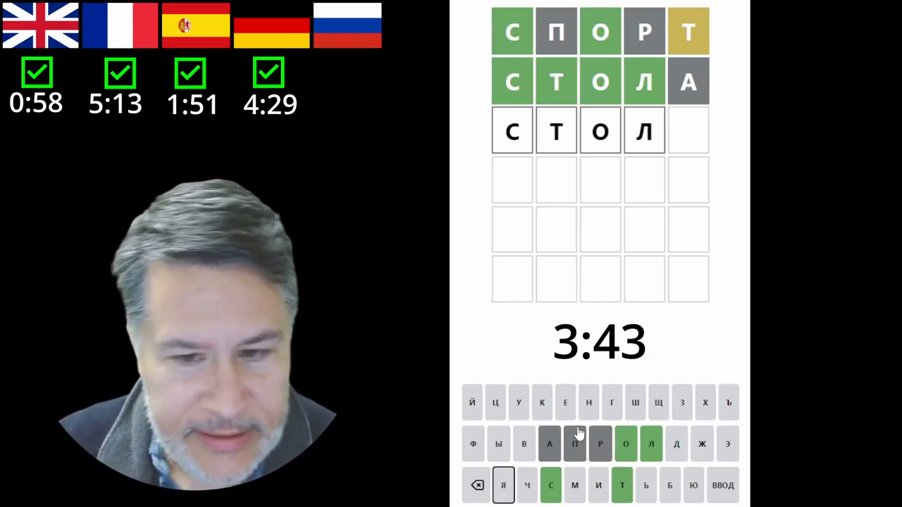
{"action": "mouse_move", "coordinate": [606, 432]}
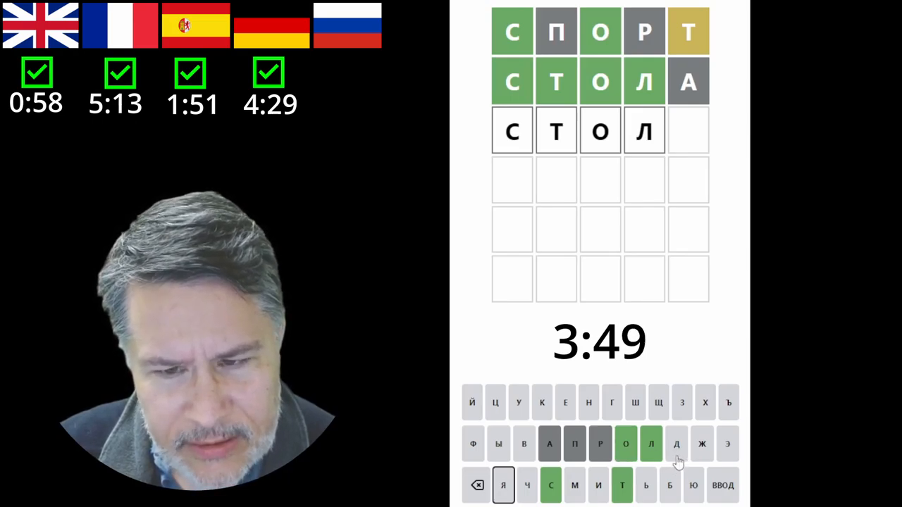
Step: Try endings such as Е and О on СТОЛ, erasing each one
{"action": "left_click", "coordinate": [676, 443]}
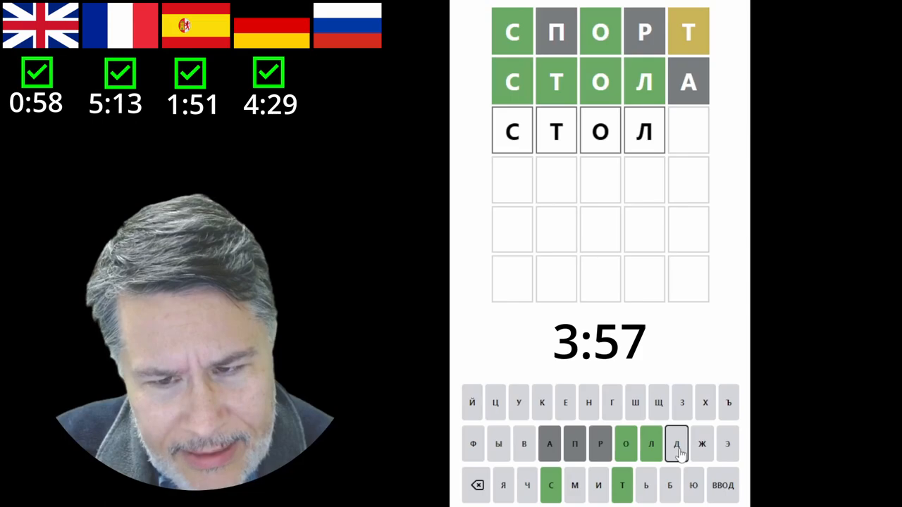
{"action": "mouse_move", "coordinate": [655, 430]}
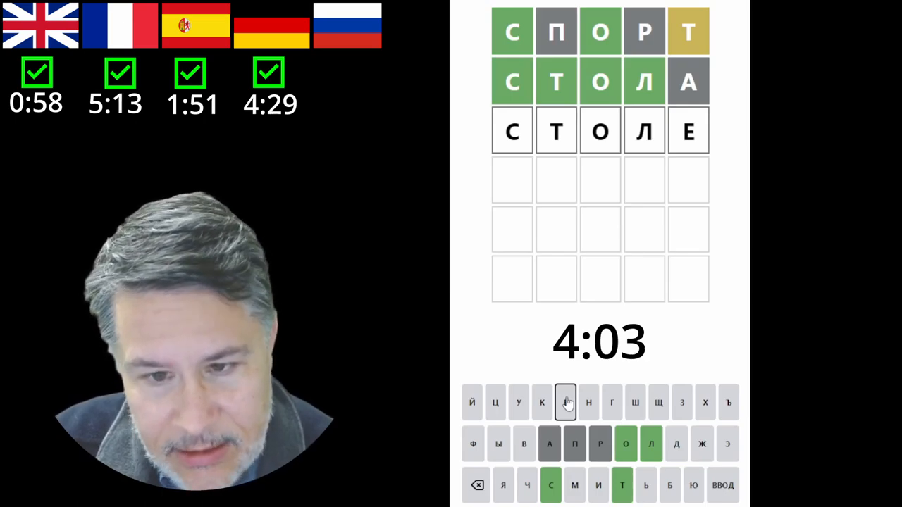
{"action": "left_click", "coordinate": [476, 485]}
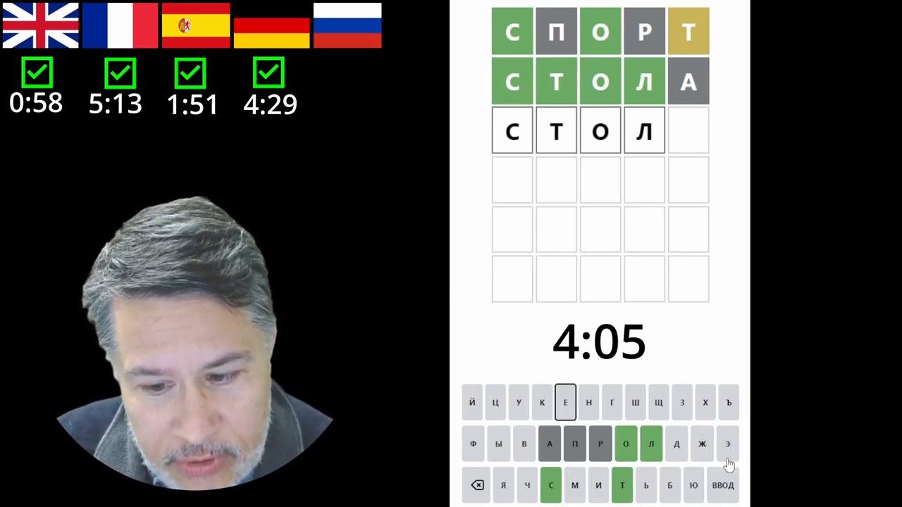
{"action": "mouse_move", "coordinate": [529, 388]}
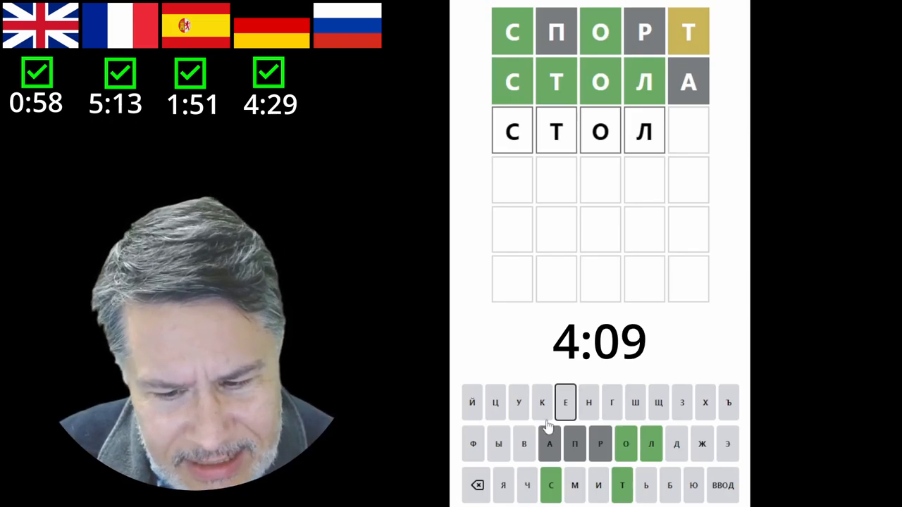
{"action": "mouse_move", "coordinate": [696, 501]}
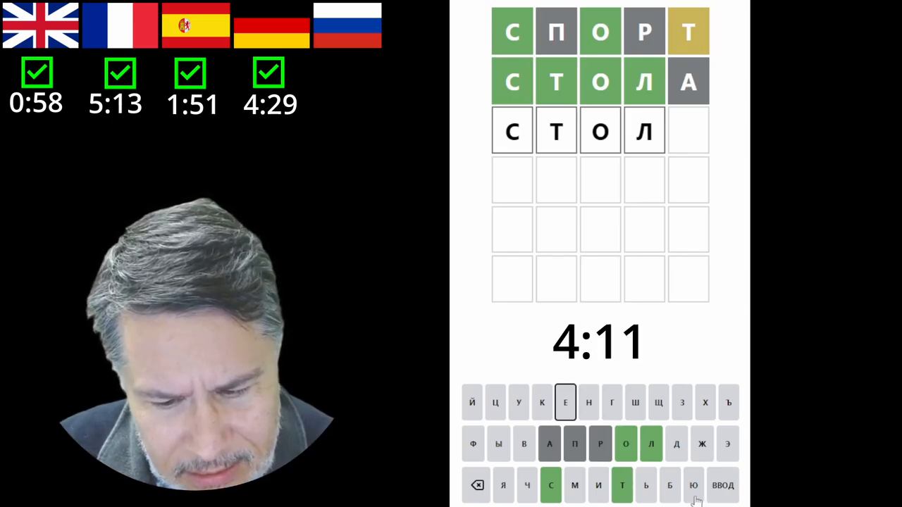
{"action": "left_click", "coordinate": [693, 484]}
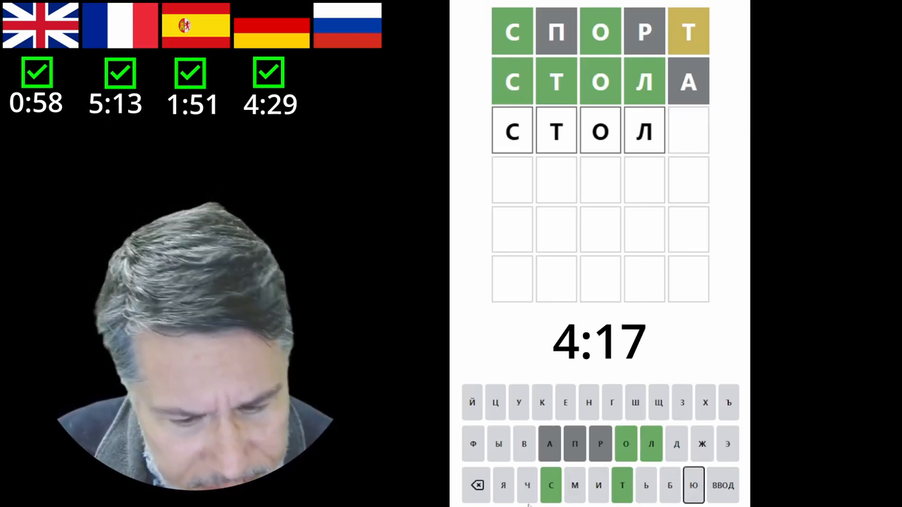
{"action": "left_click", "coordinate": [575, 485]}
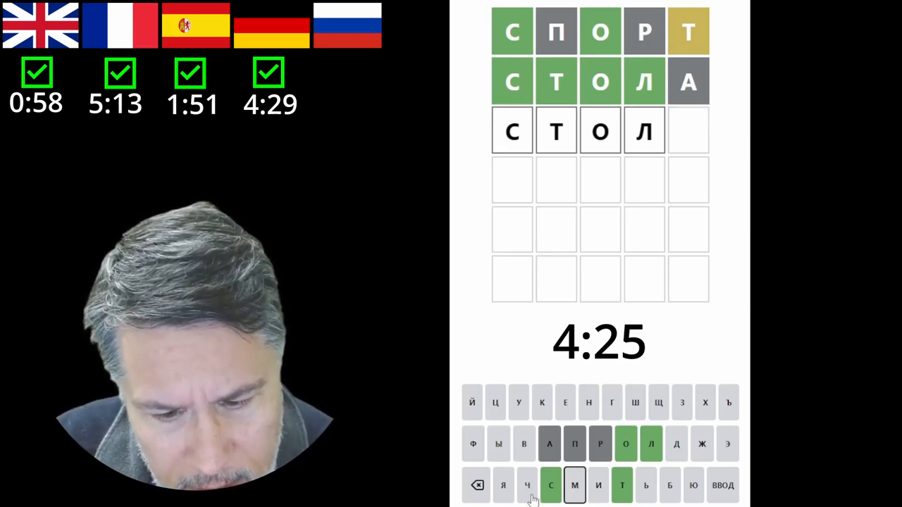
{"action": "left_click", "coordinate": [527, 485]}
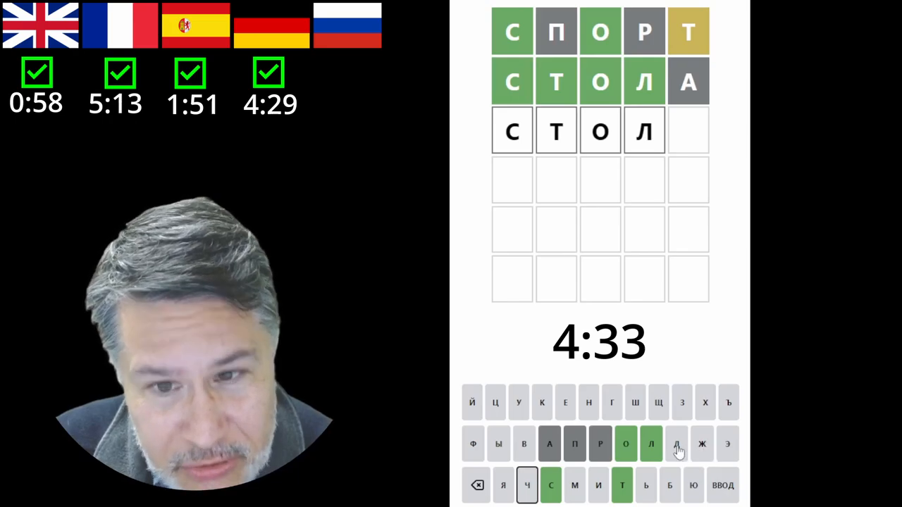
{"action": "left_click", "coordinate": [677, 443]}
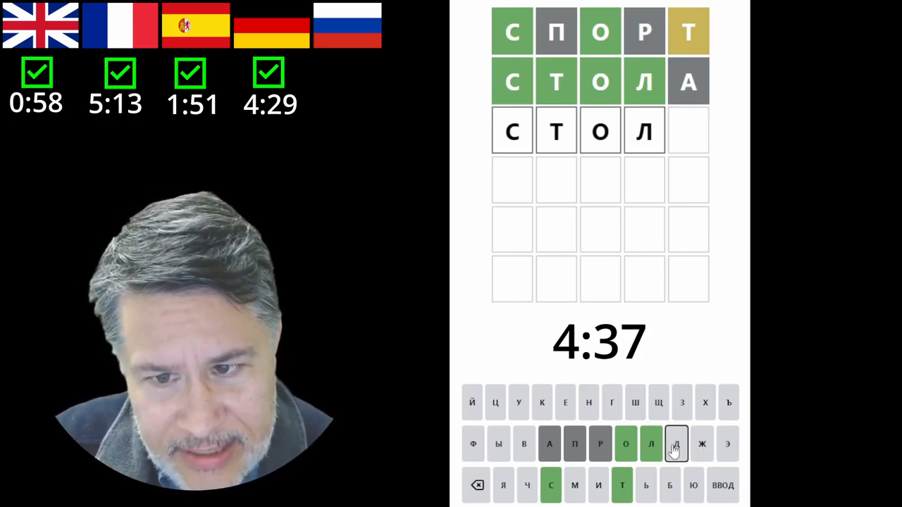
{"action": "left_click", "coordinate": [676, 442]}
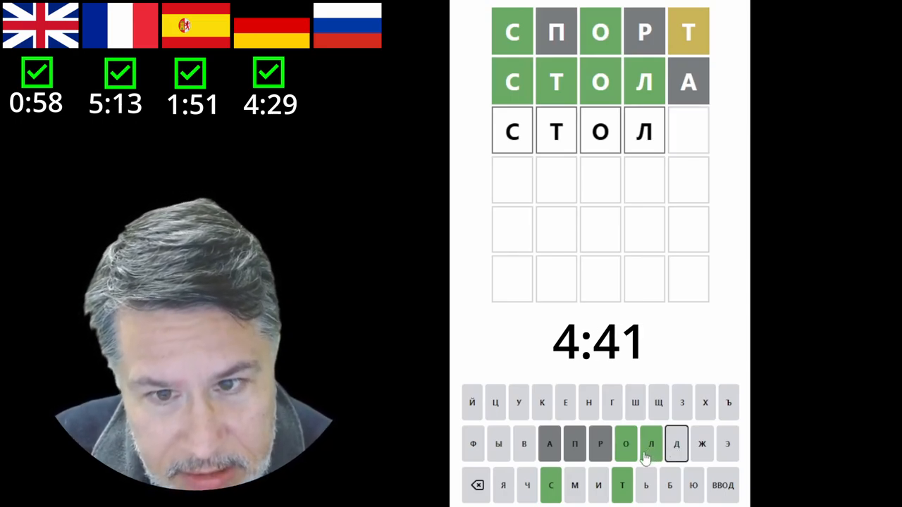
{"action": "left_click", "coordinate": [626, 444]}
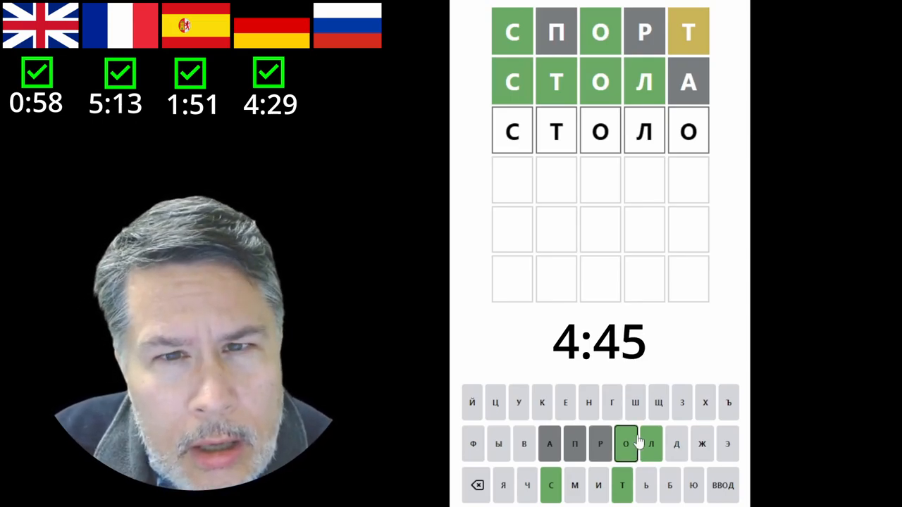
{"action": "left_click", "coordinate": [476, 485]}
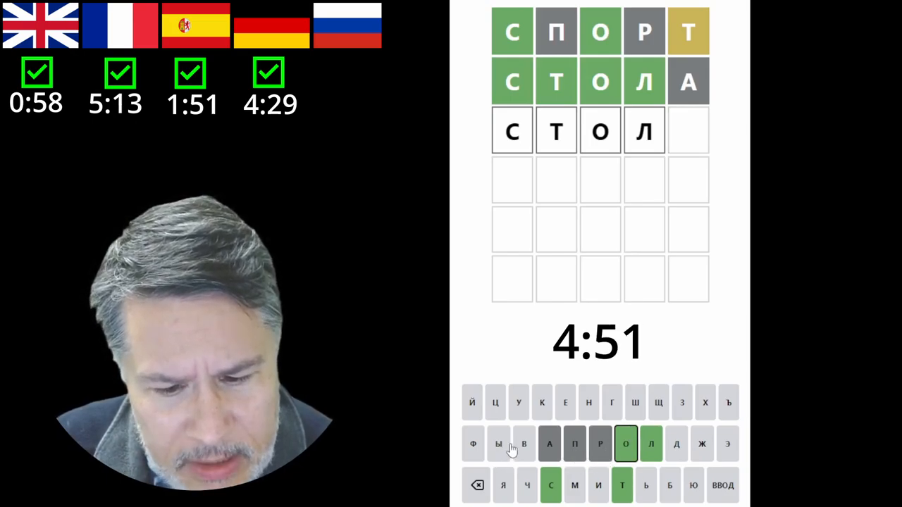
Step: Try Г, Н and К as the fifth letter, deleting each, leaving СТОЛ
{"action": "left_click", "coordinate": [525, 444]}
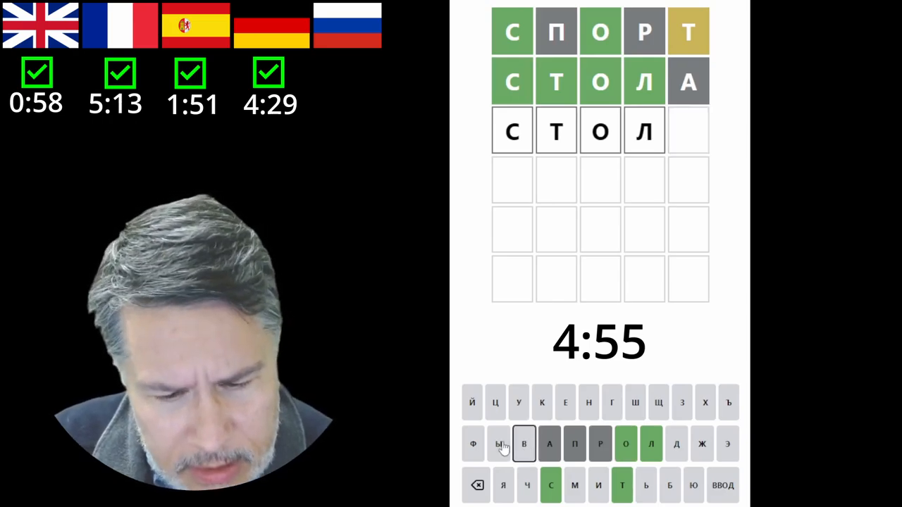
{"action": "left_click", "coordinate": [472, 444]}
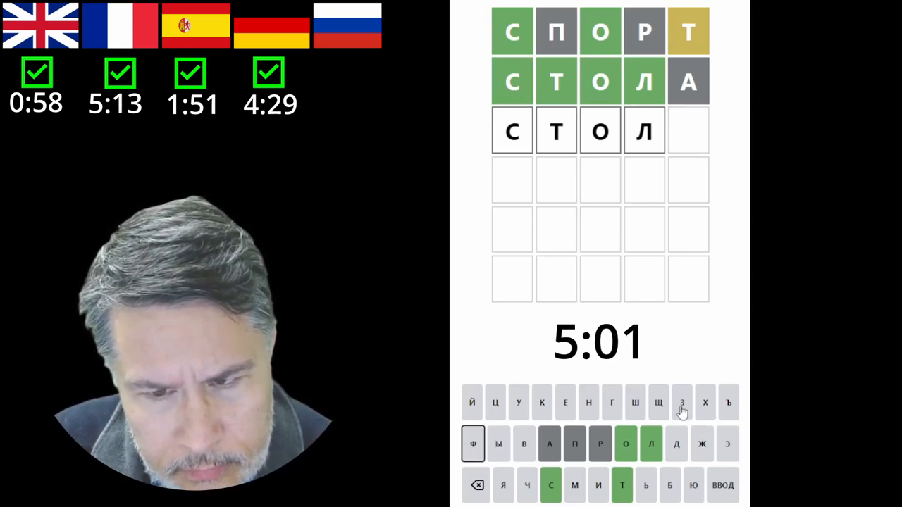
{"action": "left_click", "coordinate": [658, 403]}
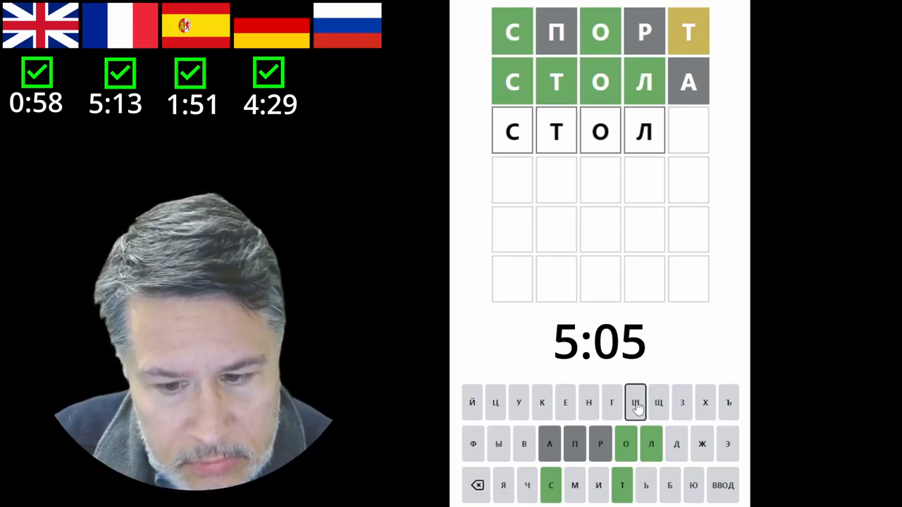
{"action": "left_click", "coordinate": [658, 403]}
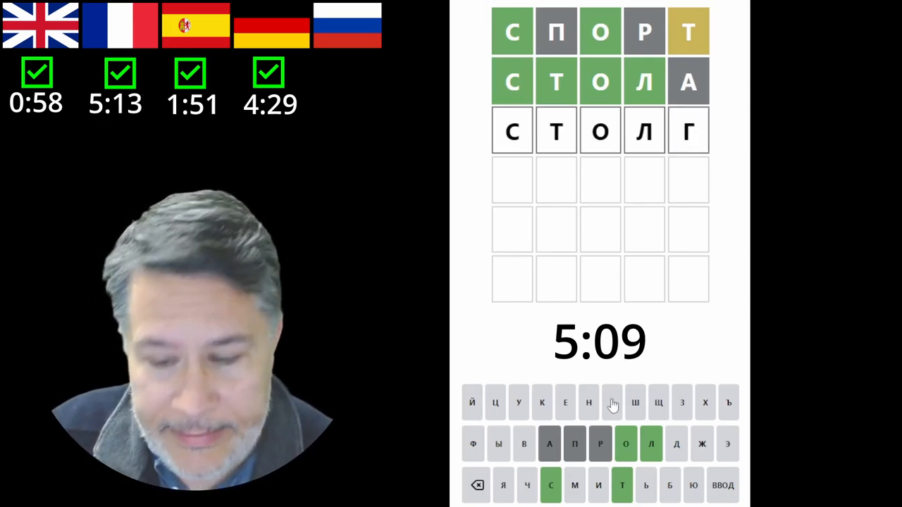
{"action": "left_click", "coordinate": [476, 485]}
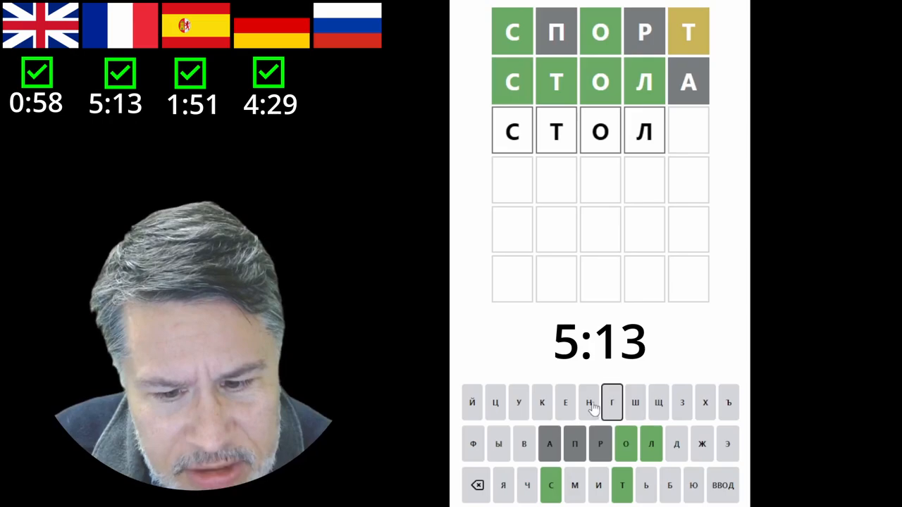
{"action": "left_click", "coordinate": [589, 403]}
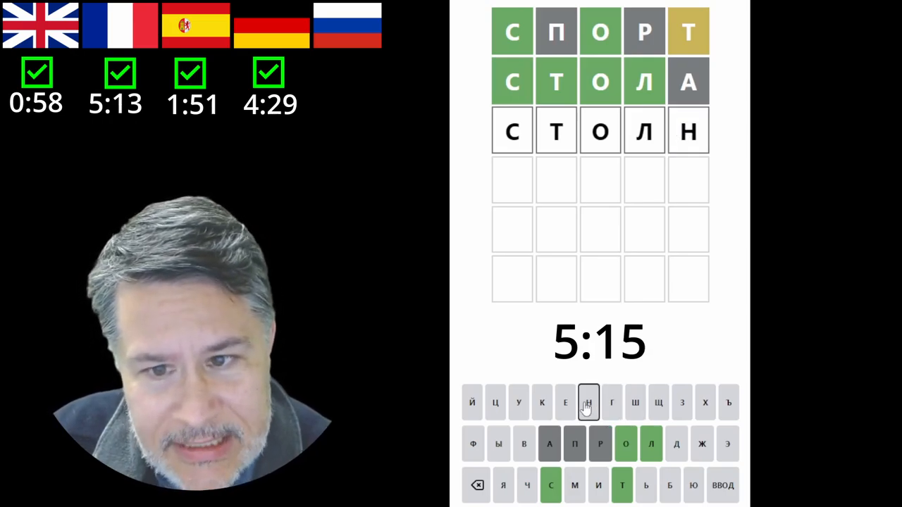
{"action": "left_click", "coordinate": [541, 403]}
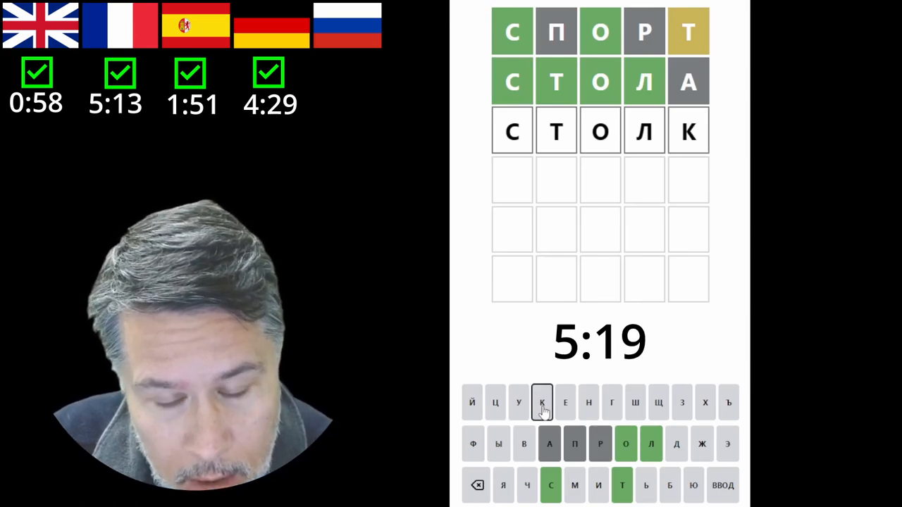
{"action": "left_click", "coordinate": [477, 485]}
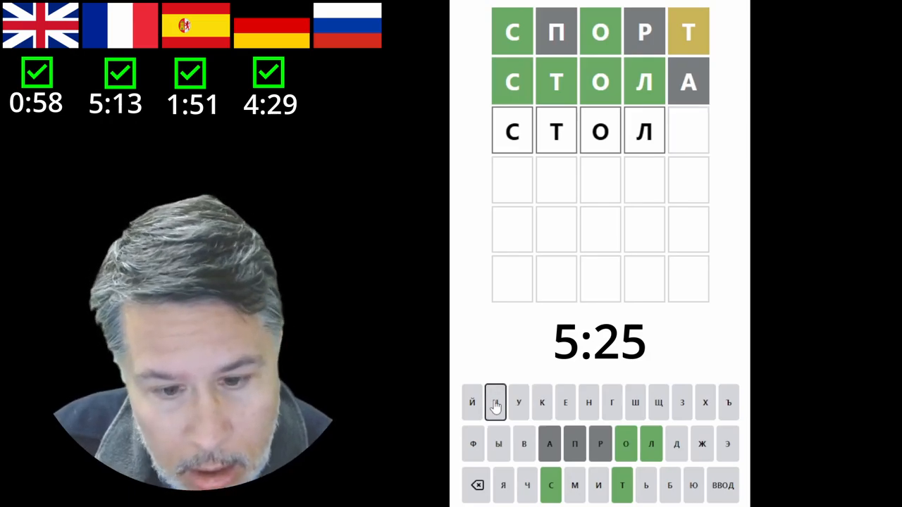
{"action": "left_click", "coordinate": [472, 403]}
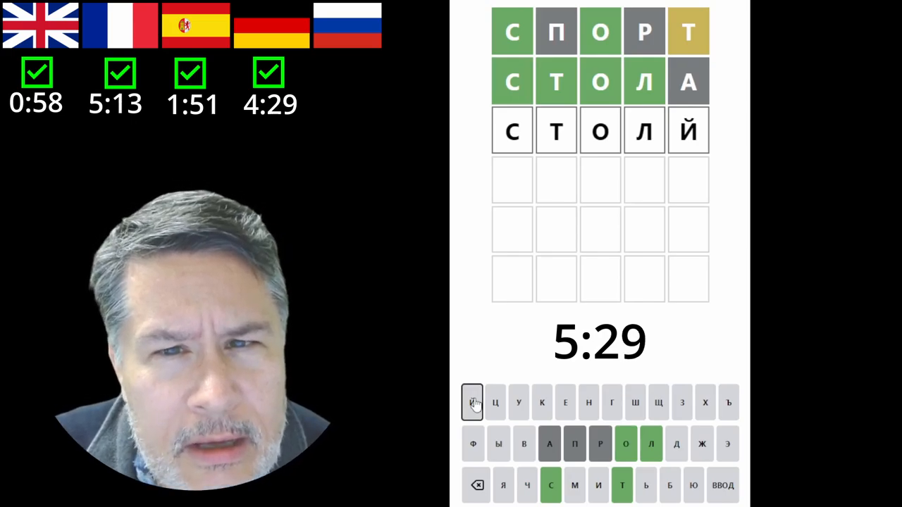
{"action": "mouse_move", "coordinate": [637, 243]}
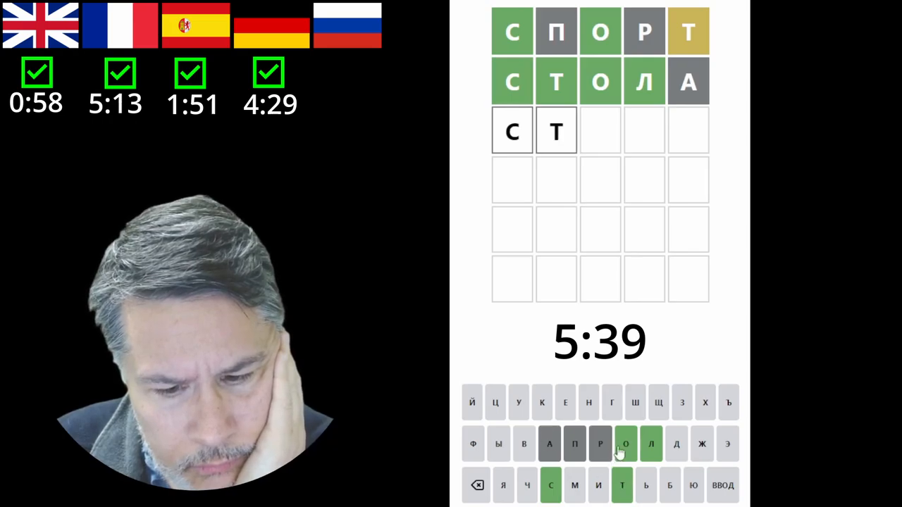
{"action": "left_click", "coordinate": [651, 443]}
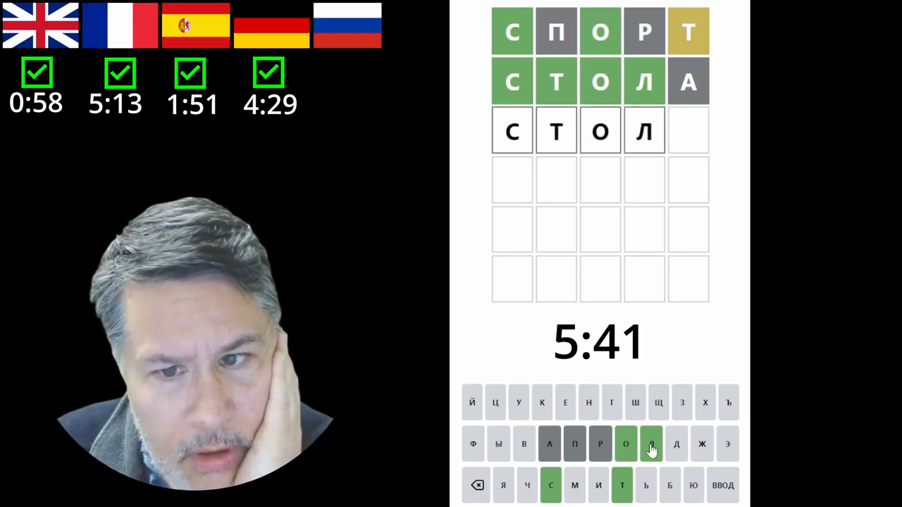
{"action": "left_click", "coordinate": [651, 443]}
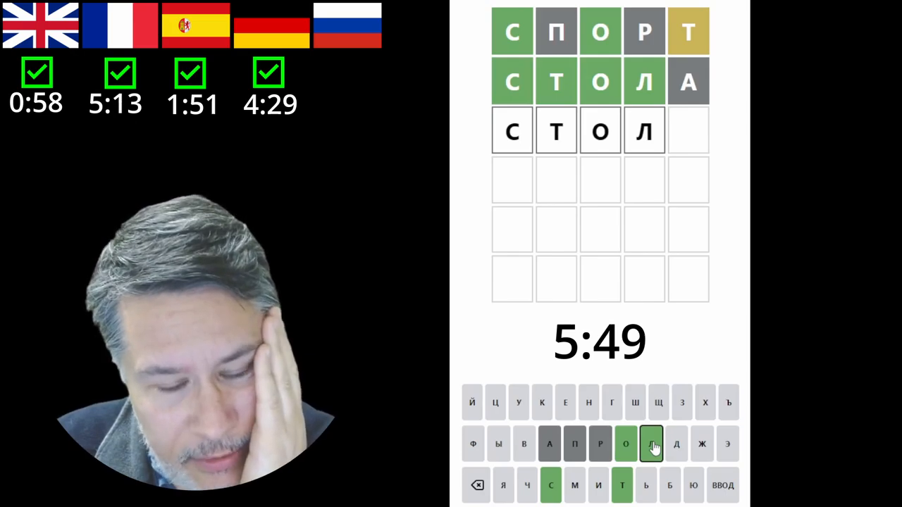
{"action": "mouse_move", "coordinate": [474, 451]}
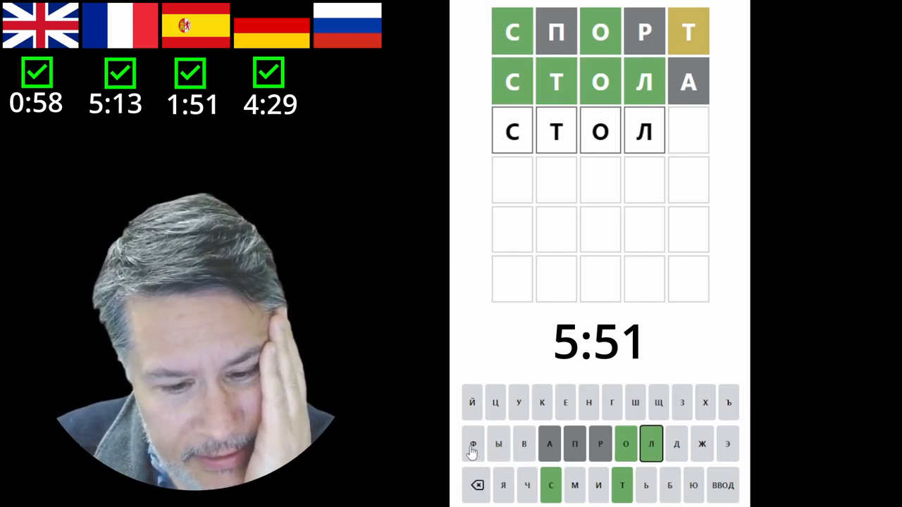
Step: Try Т as the fifth letter after СТОЛ and erase it, keeping the last cell empty
{"action": "left_click", "coordinate": [473, 444]}
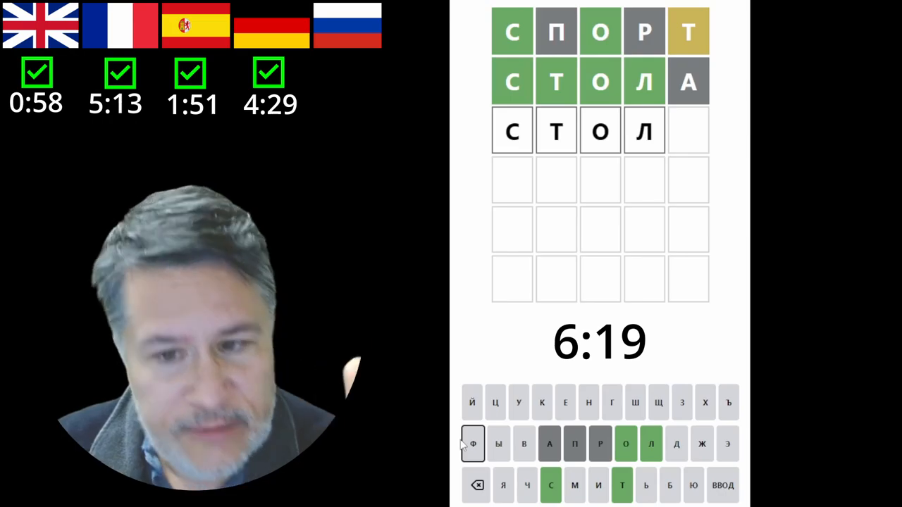
{"action": "mouse_move", "coordinate": [696, 205]}
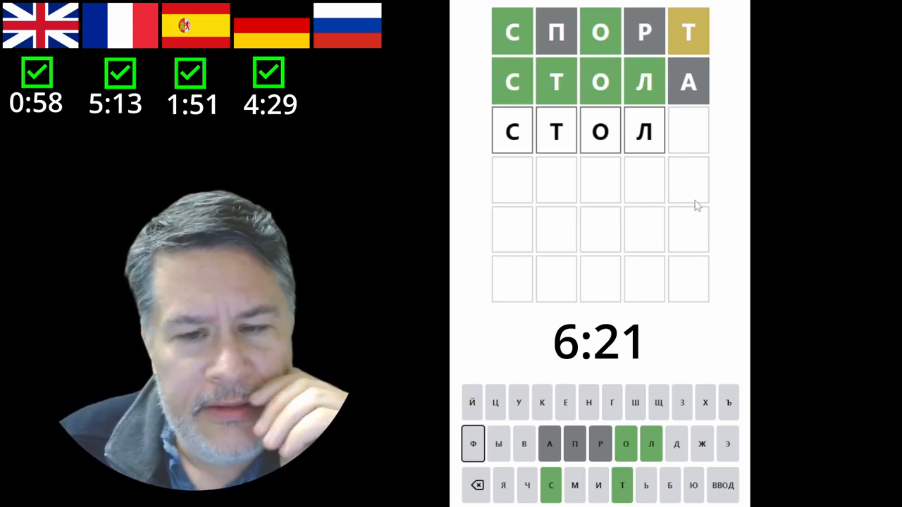
{"action": "mouse_move", "coordinate": [626, 175]}
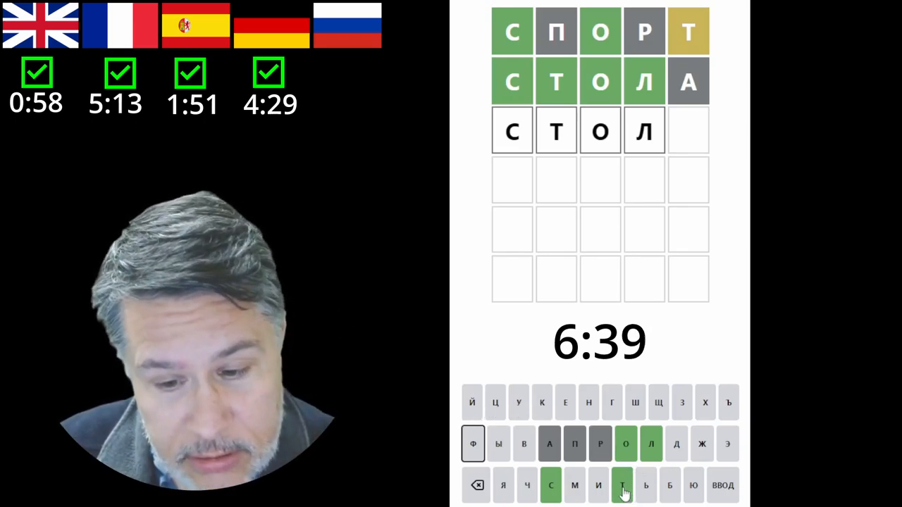
{"action": "left_click", "coordinate": [621, 485]}
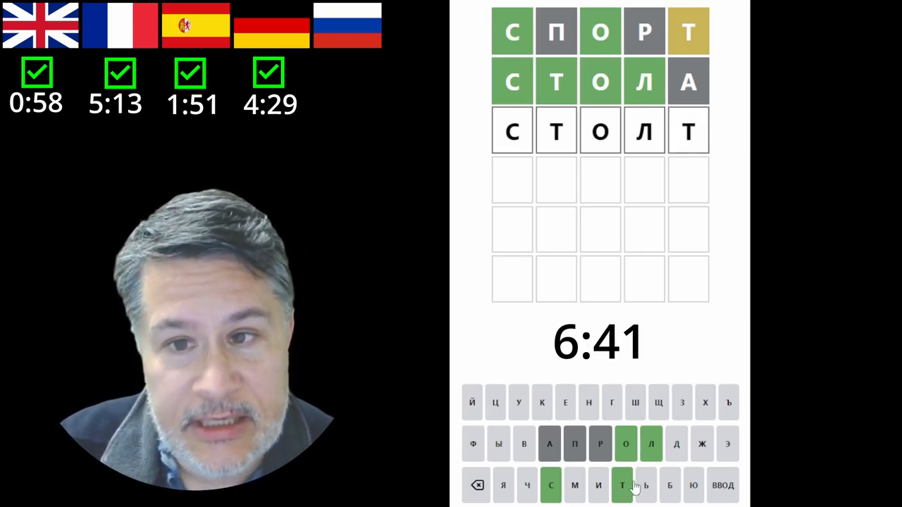
{"action": "left_click", "coordinate": [476, 485]}
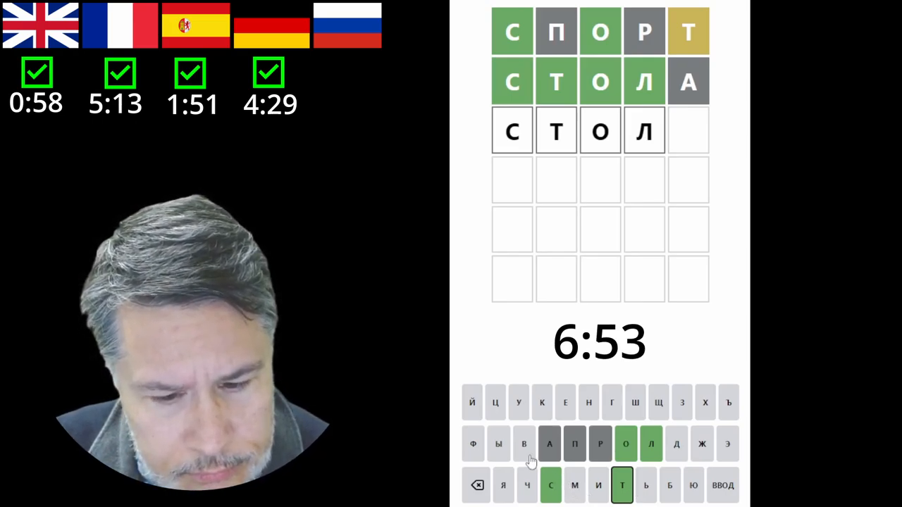
{"action": "mouse_move", "coordinate": [566, 403]}
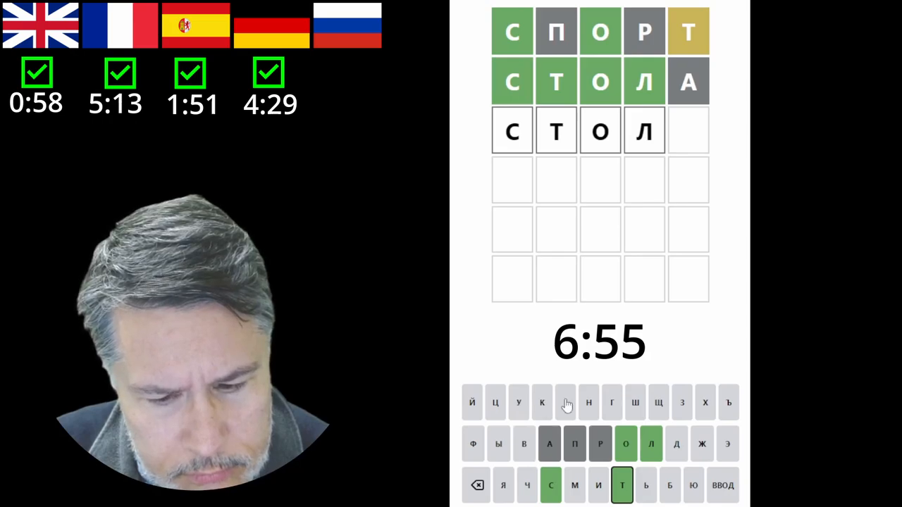
{"action": "left_click", "coordinate": [612, 403]}
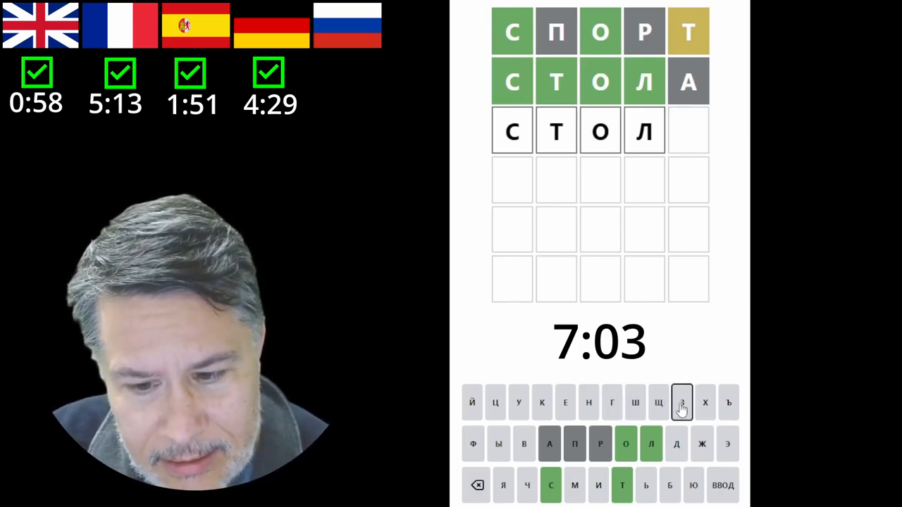
{"action": "left_click", "coordinate": [704, 403]}
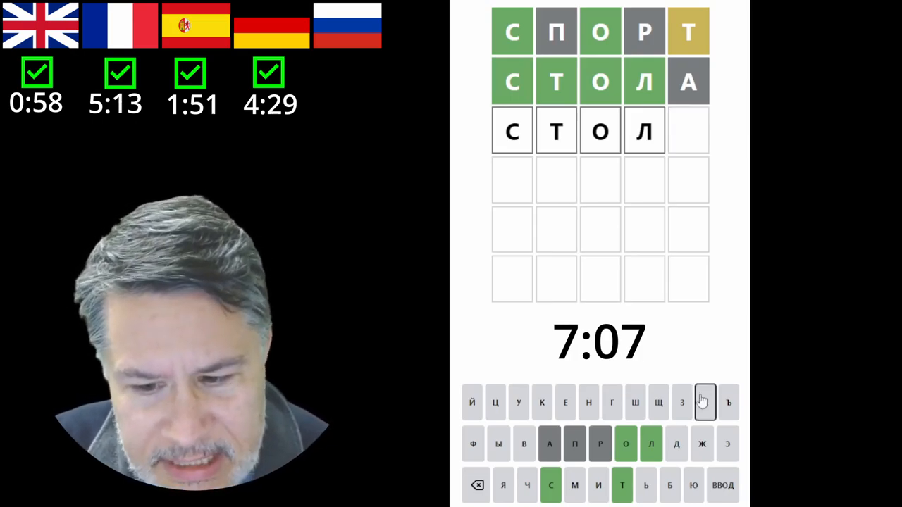
{"action": "mouse_move", "coordinate": [728, 403]}
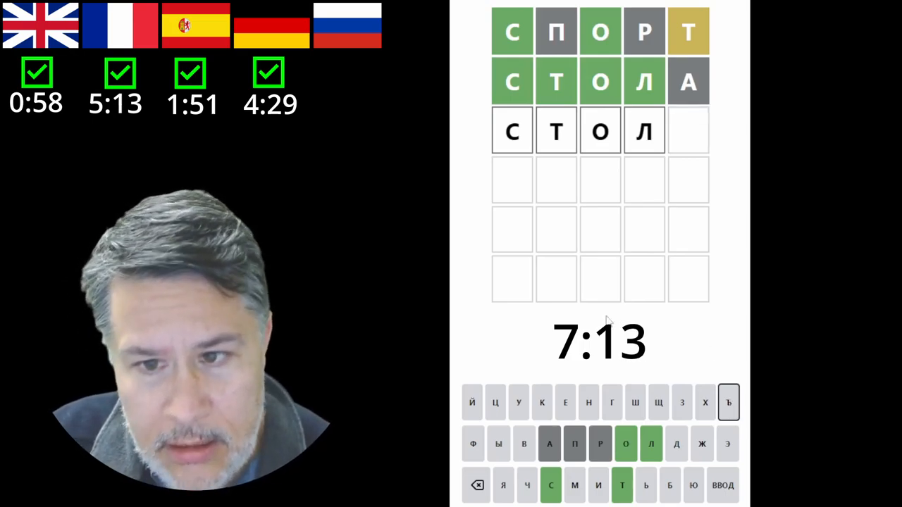
Step: Try Э, Ж and Д as the final letter of СТОЛ, deleting each
{"action": "left_click", "coordinate": [728, 444]}
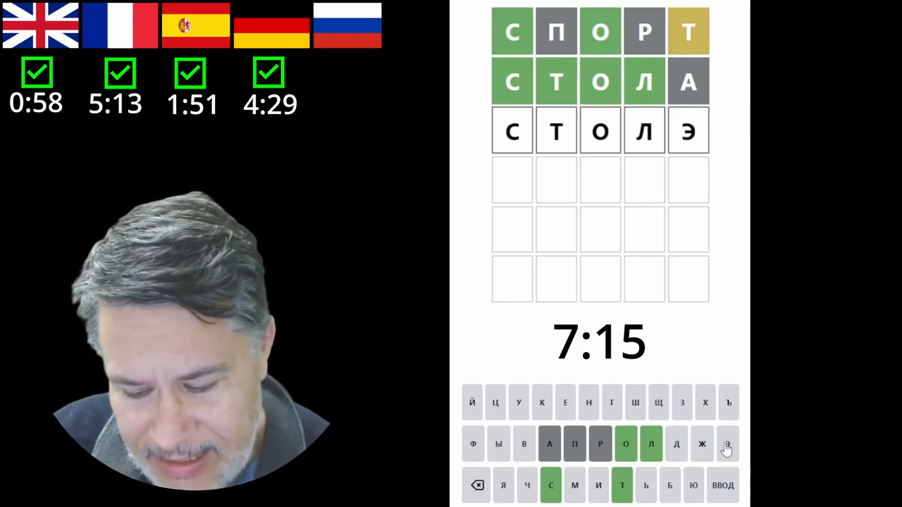
{"action": "mouse_move", "coordinate": [728, 444]}
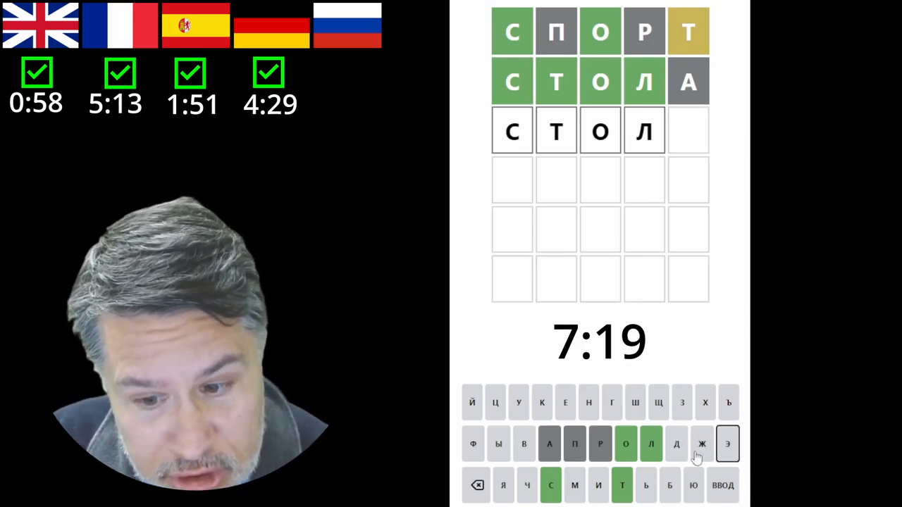
{"action": "left_click", "coordinate": [702, 444]}
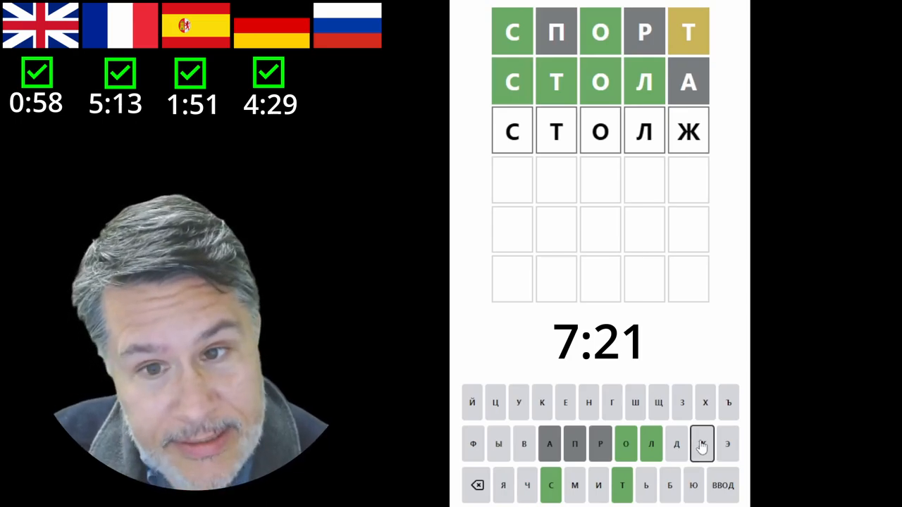
{"action": "left_click", "coordinate": [476, 485]}
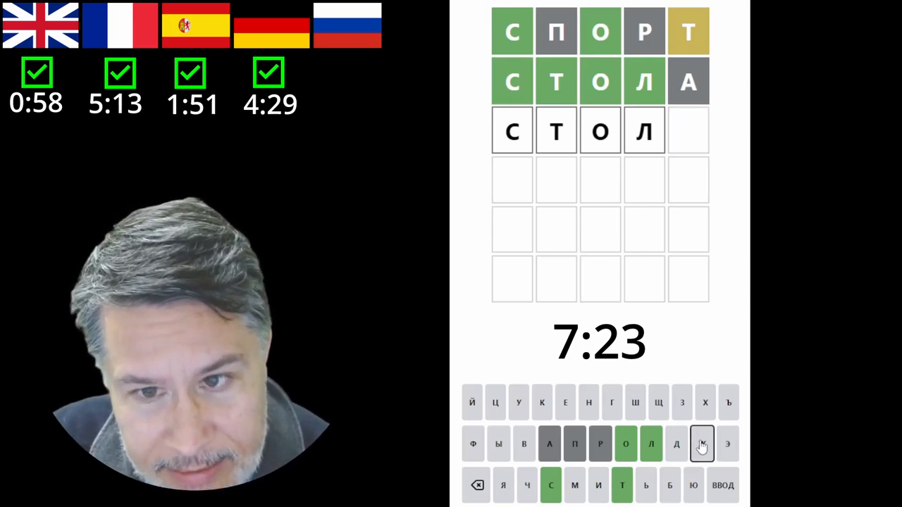
{"action": "left_click", "coordinate": [676, 444]}
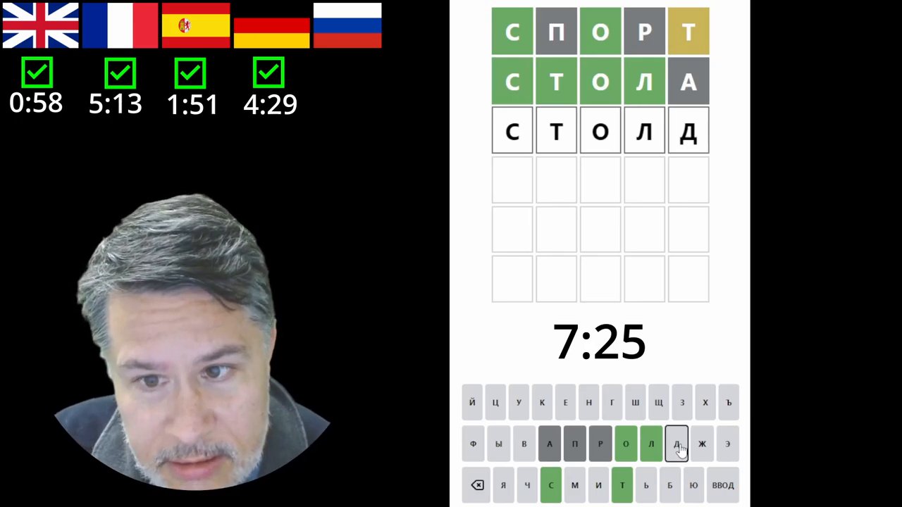
{"action": "left_click", "coordinate": [477, 485]}
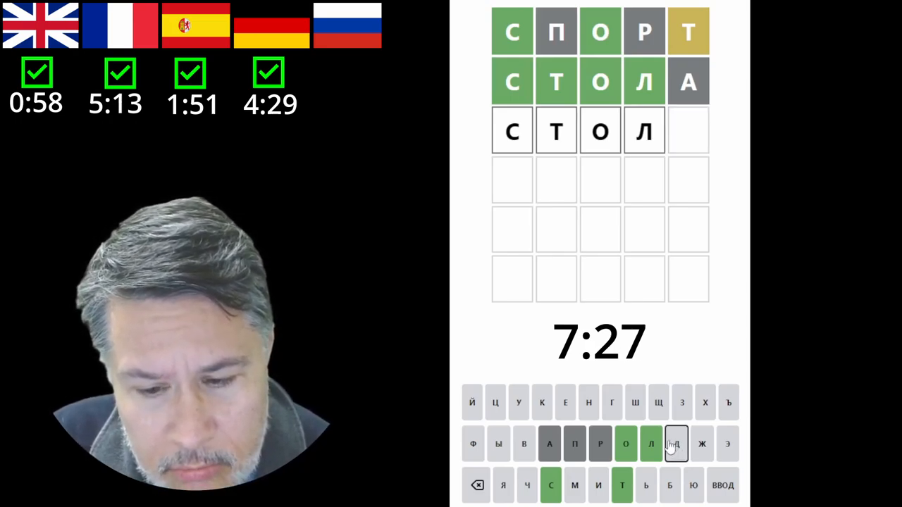
Step: Try Л and erase it, then set Р so the row reads СТОЛР
{"action": "left_click", "coordinate": [651, 444]}
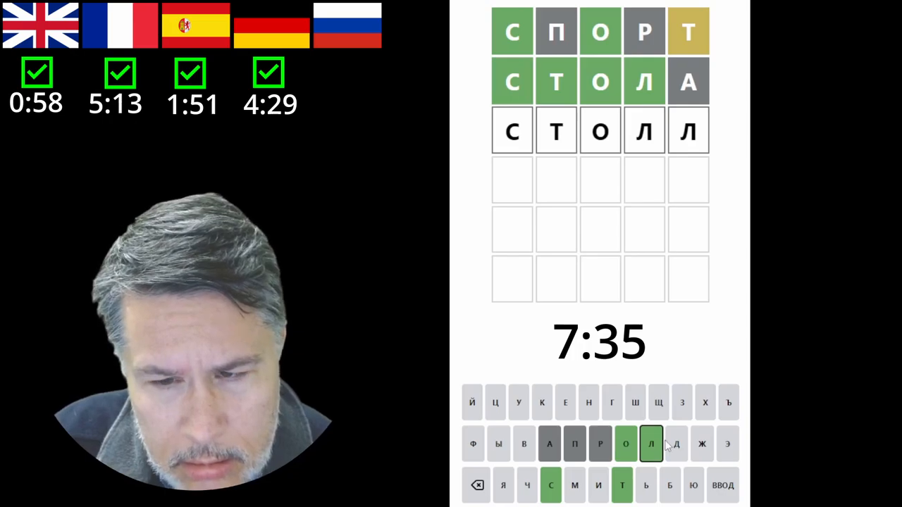
{"action": "left_click", "coordinate": [625, 444]}
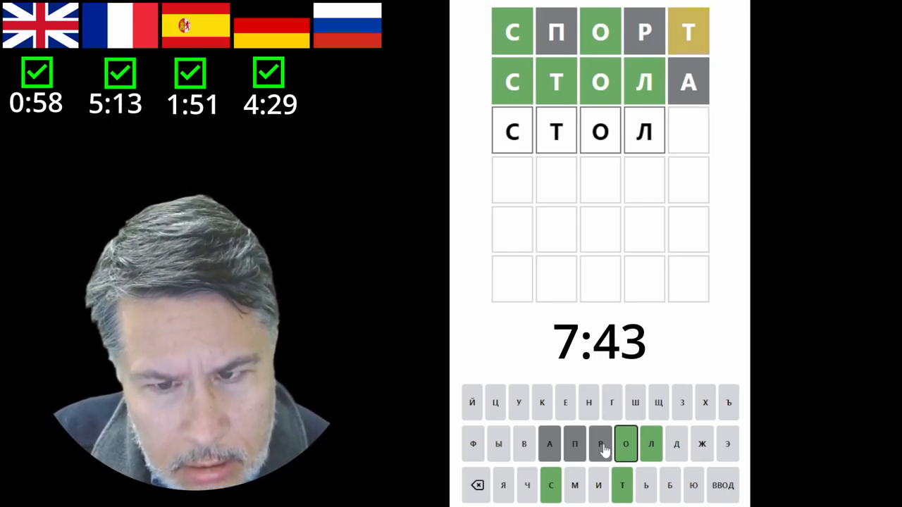
{"action": "left_click", "coordinate": [600, 444]}
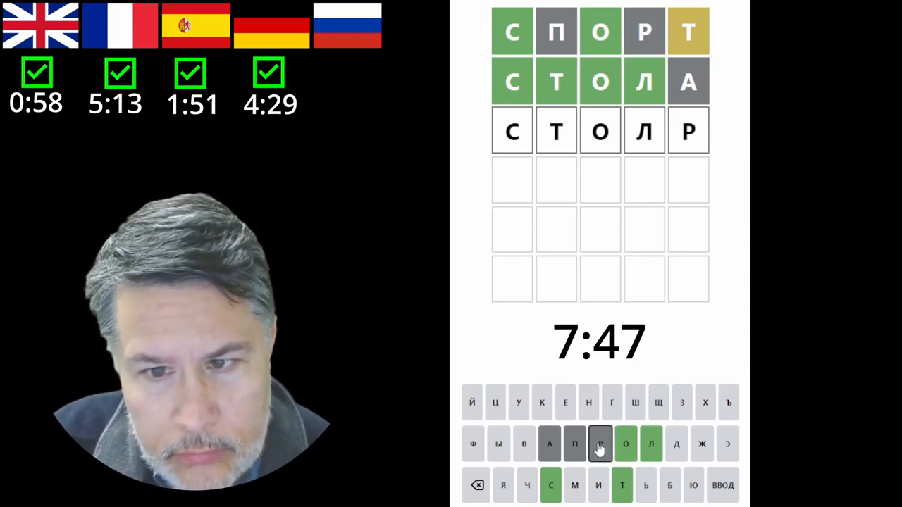
Step: Submit СТОЛБ as the third guess, solving the puzzle, and close the results summary
{"action": "left_click", "coordinate": [575, 444]}
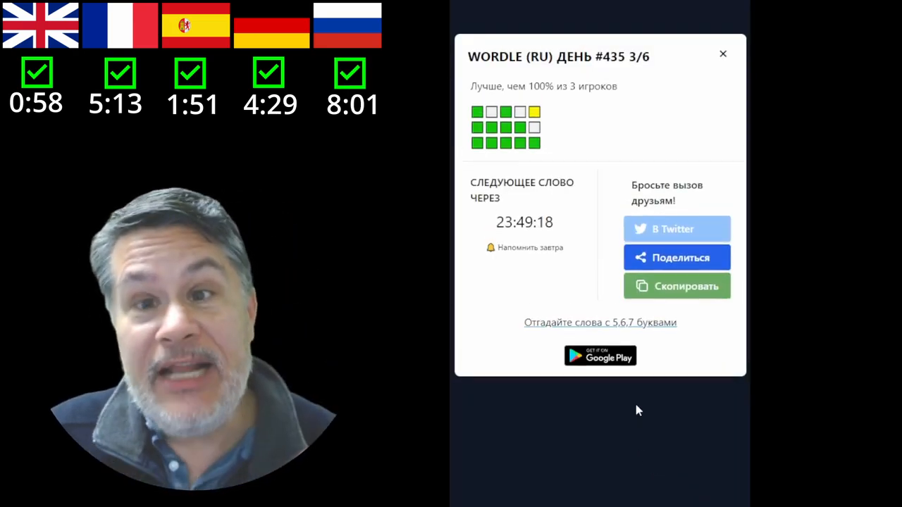
{"action": "left_click", "coordinate": [722, 53]}
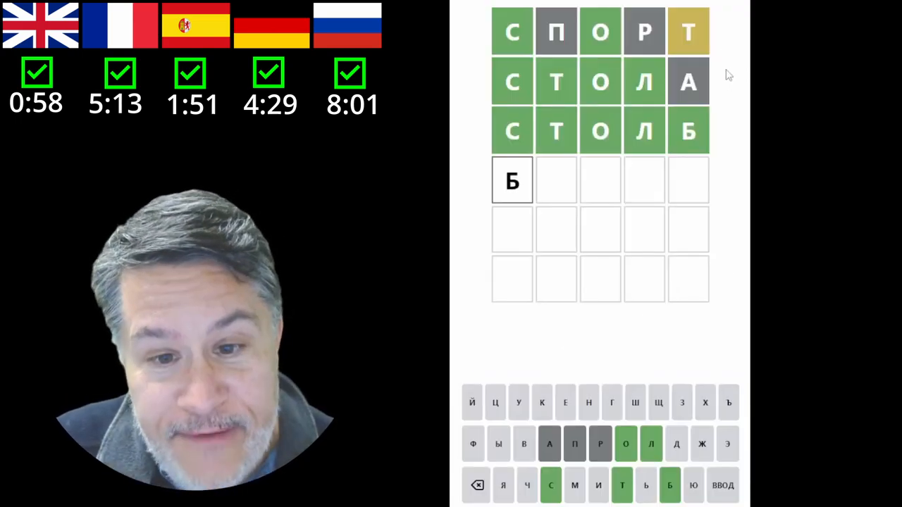
{"action": "mouse_move", "coordinate": [589, 231]}
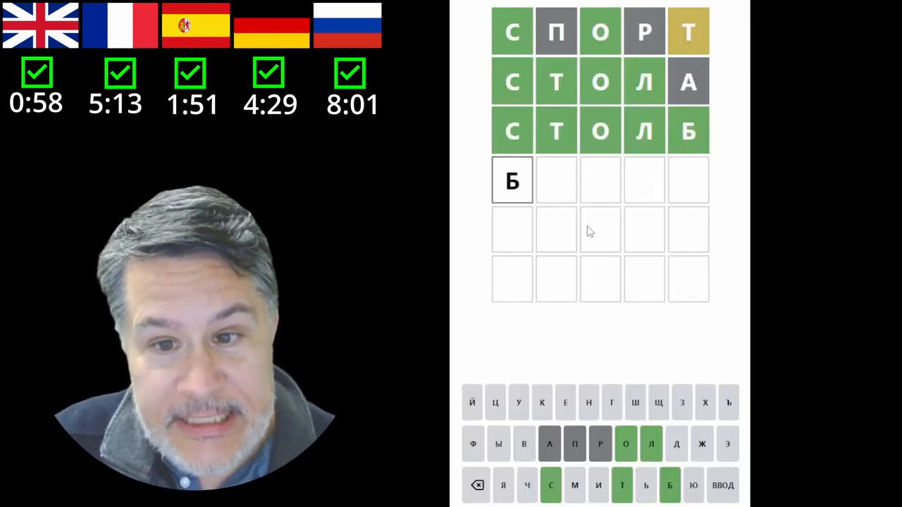